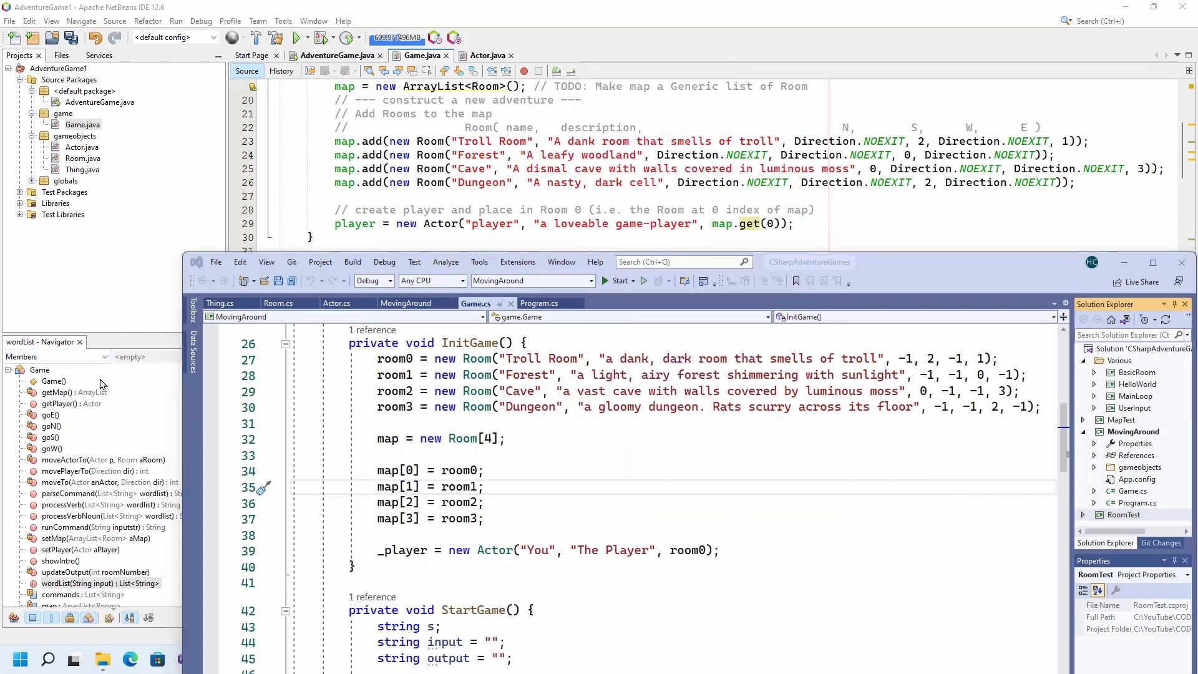
{"action": "mouse_move", "coordinate": [888, 265]}
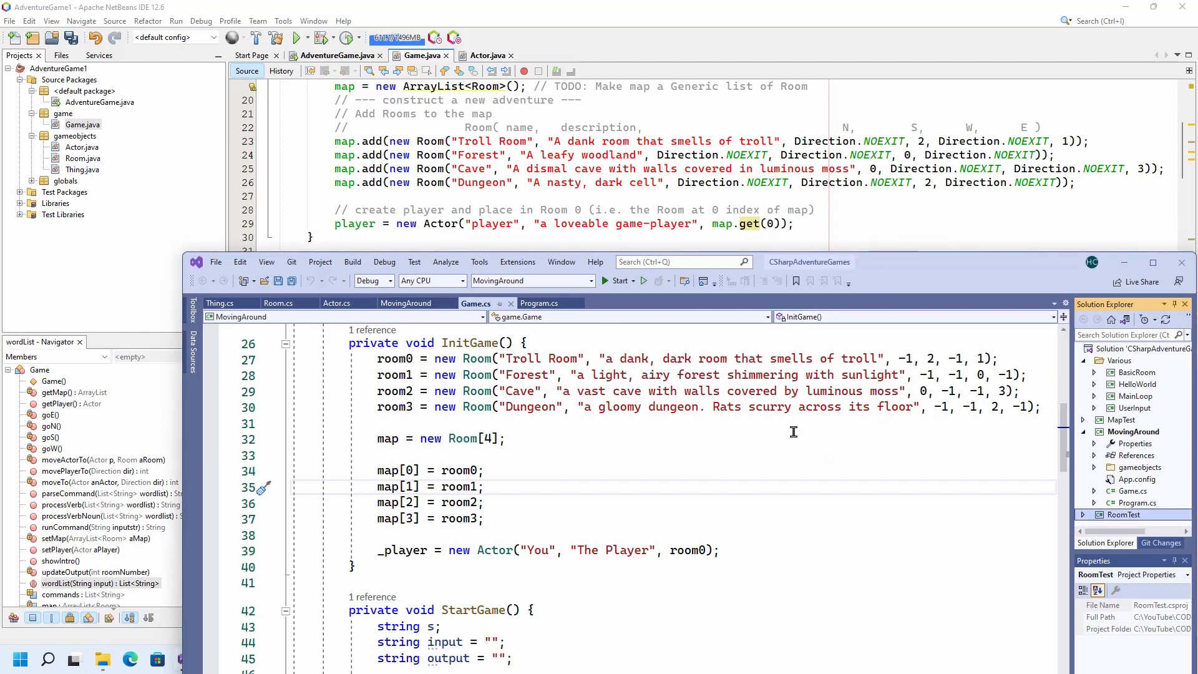
{"action": "mouse_move", "coordinate": [531, 498]}
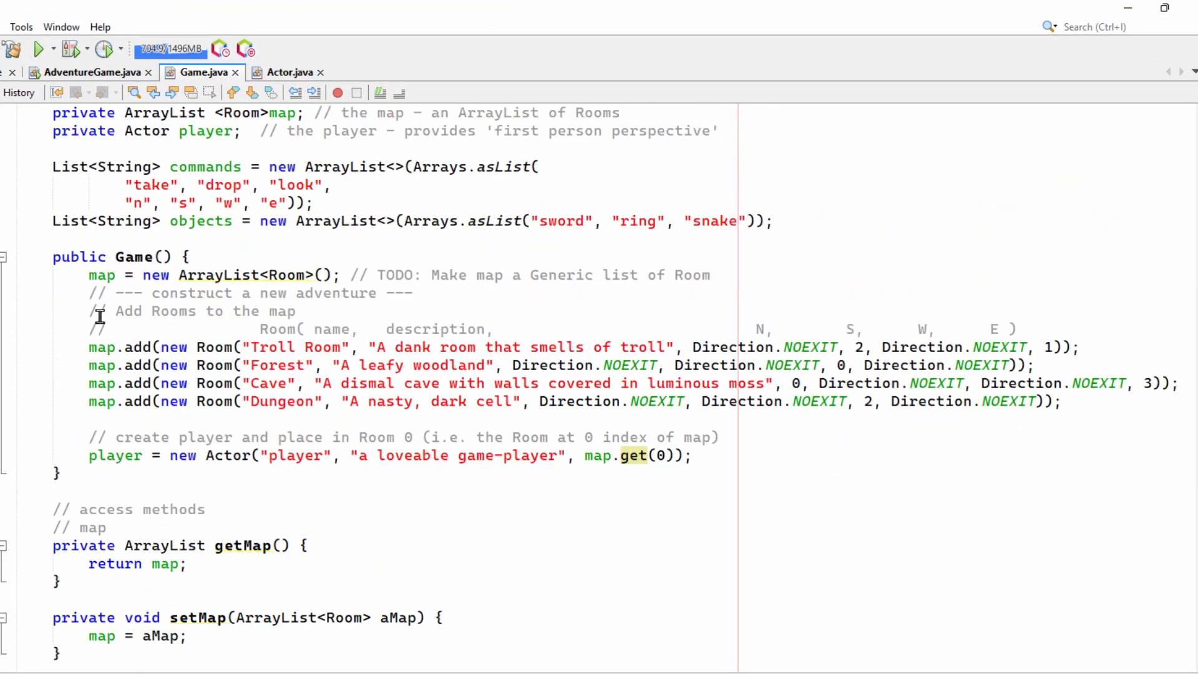
- Scroll through the Game constructor in Game.java before moving to AdventureGame.java
{"action": "scroll", "scroll_direction": "down", "scroll_amount": 3}
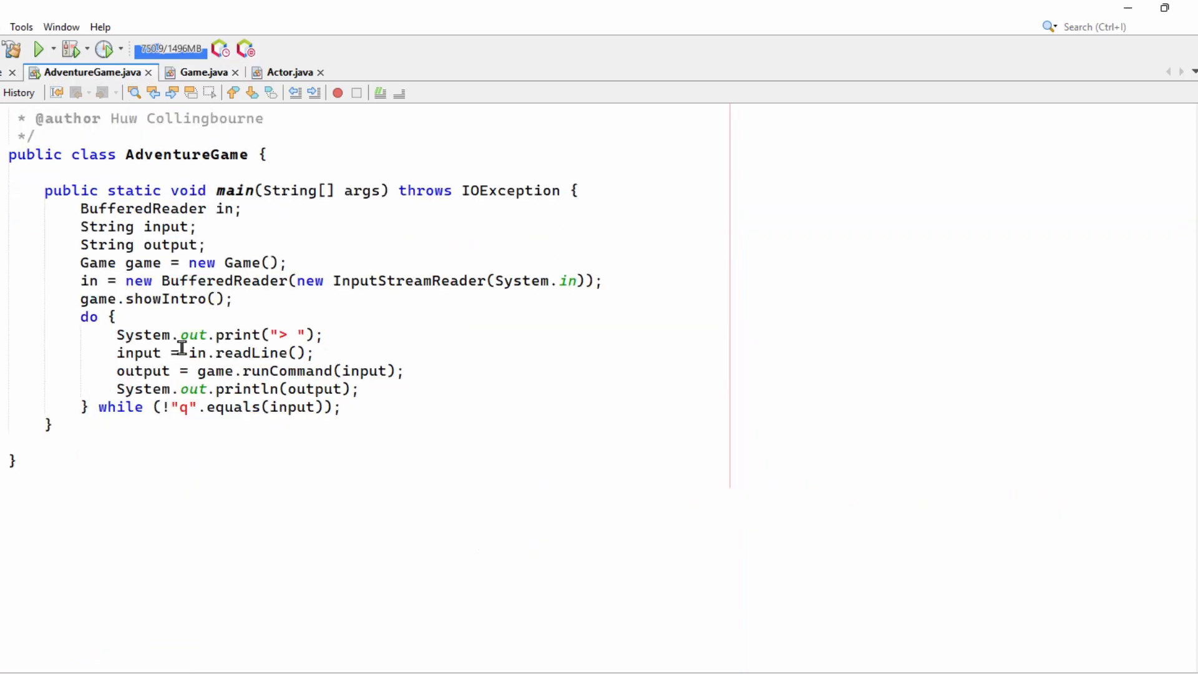
{"action": "mouse_move", "coordinate": [146, 513]}
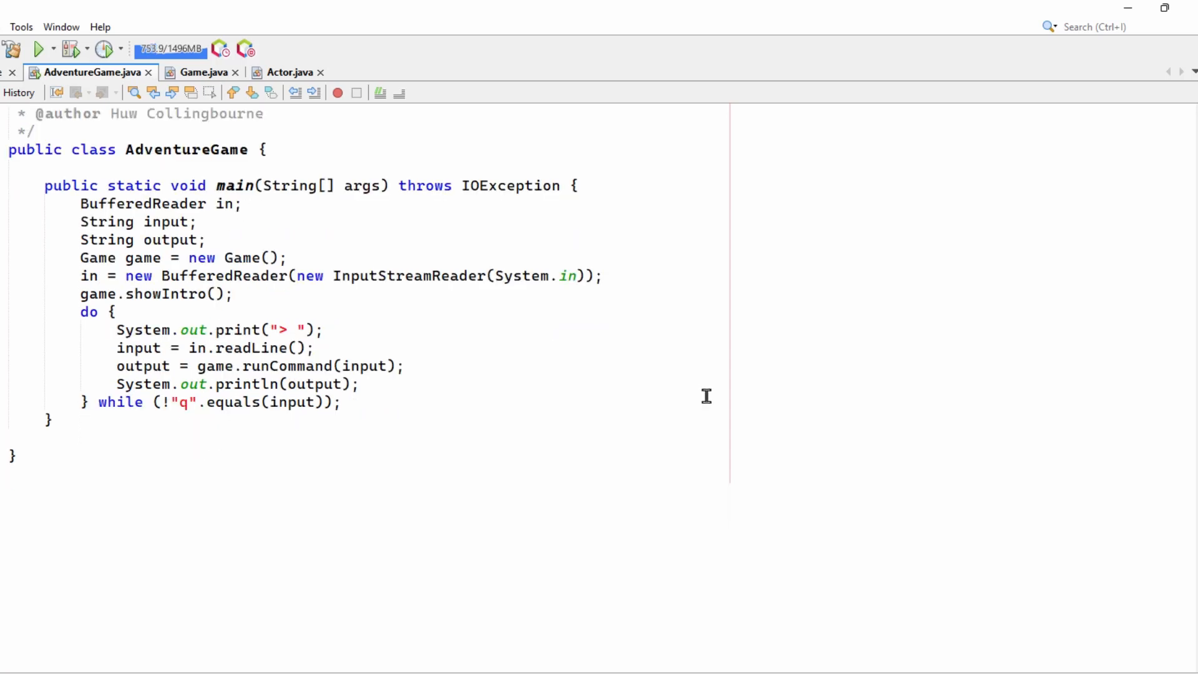
{"action": "mouse_move", "coordinate": [483, 595]}
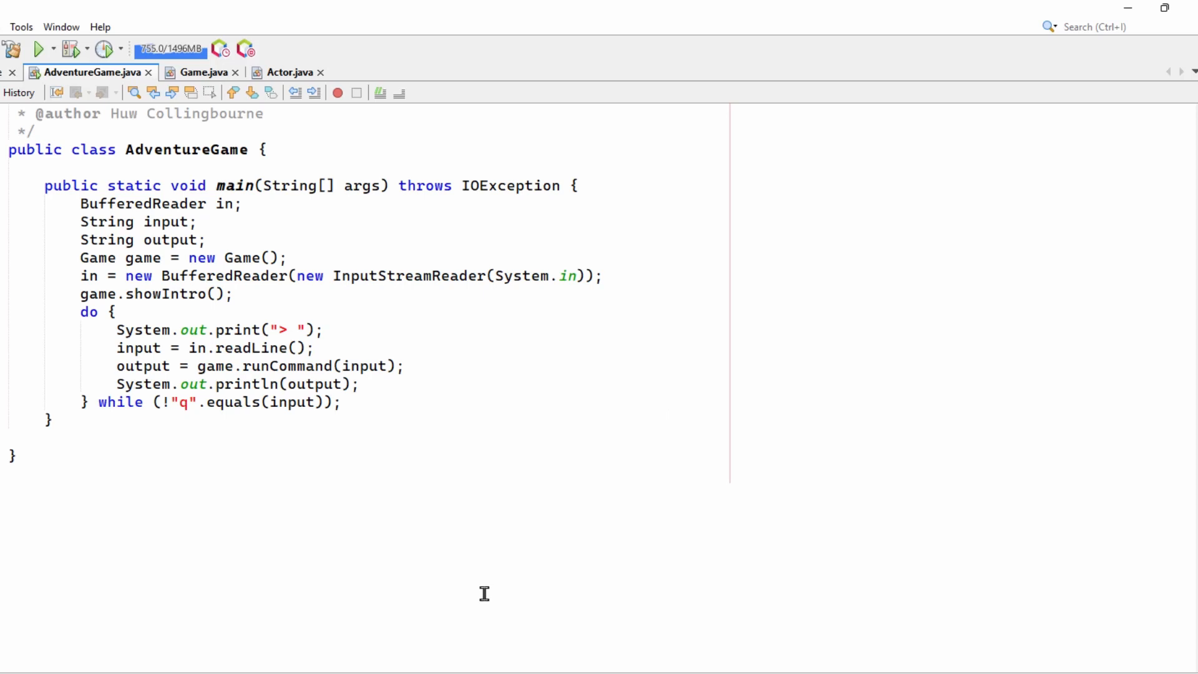
{"action": "mouse_move", "coordinate": [520, 490]}
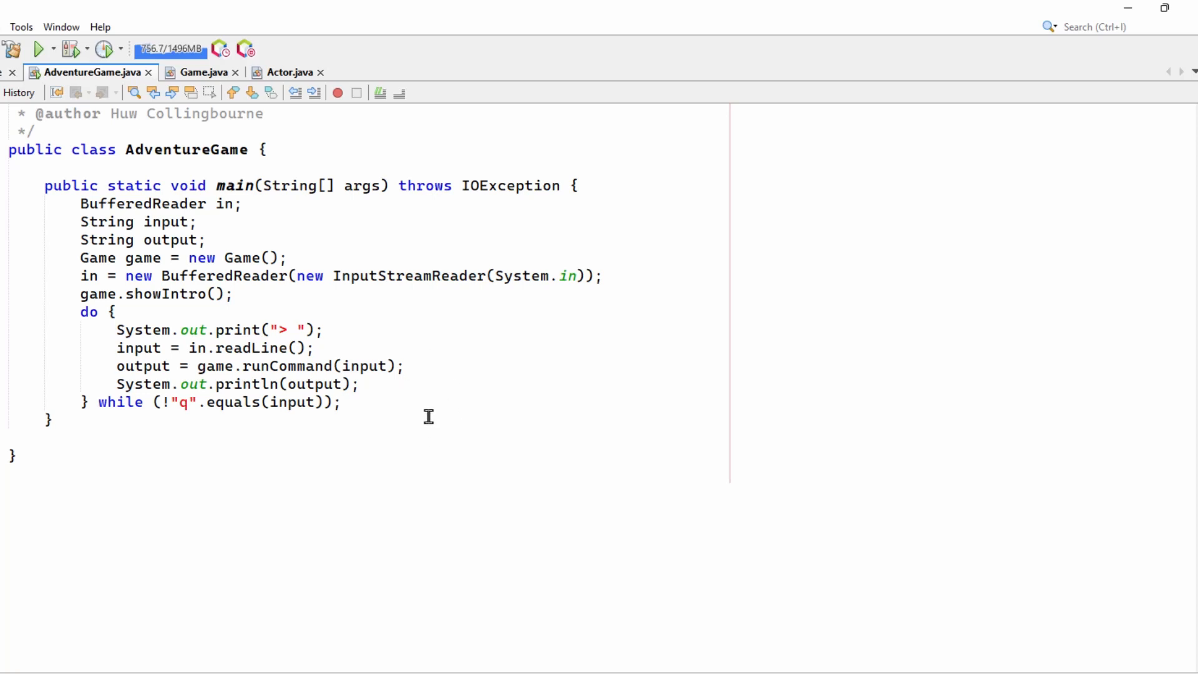
- Switch to Game.java and highlight the commands list to show its uses
{"action": "left_click", "coordinate": [205, 72]}
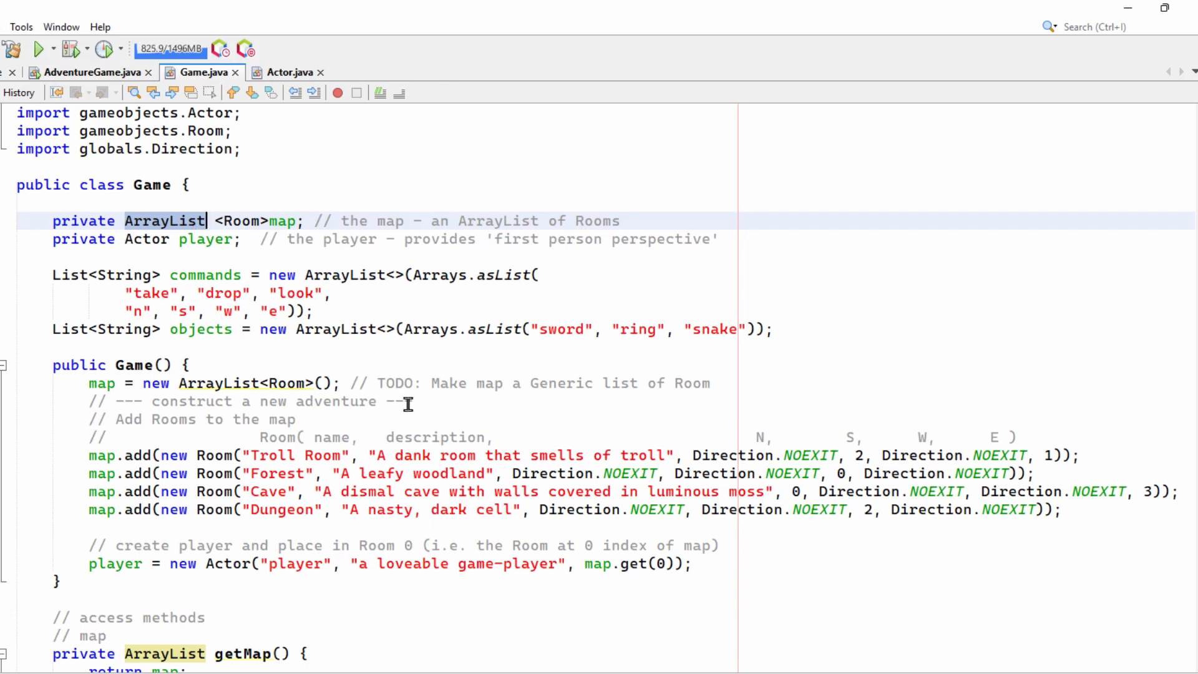
{"action": "mouse_move", "coordinate": [147, 245]}
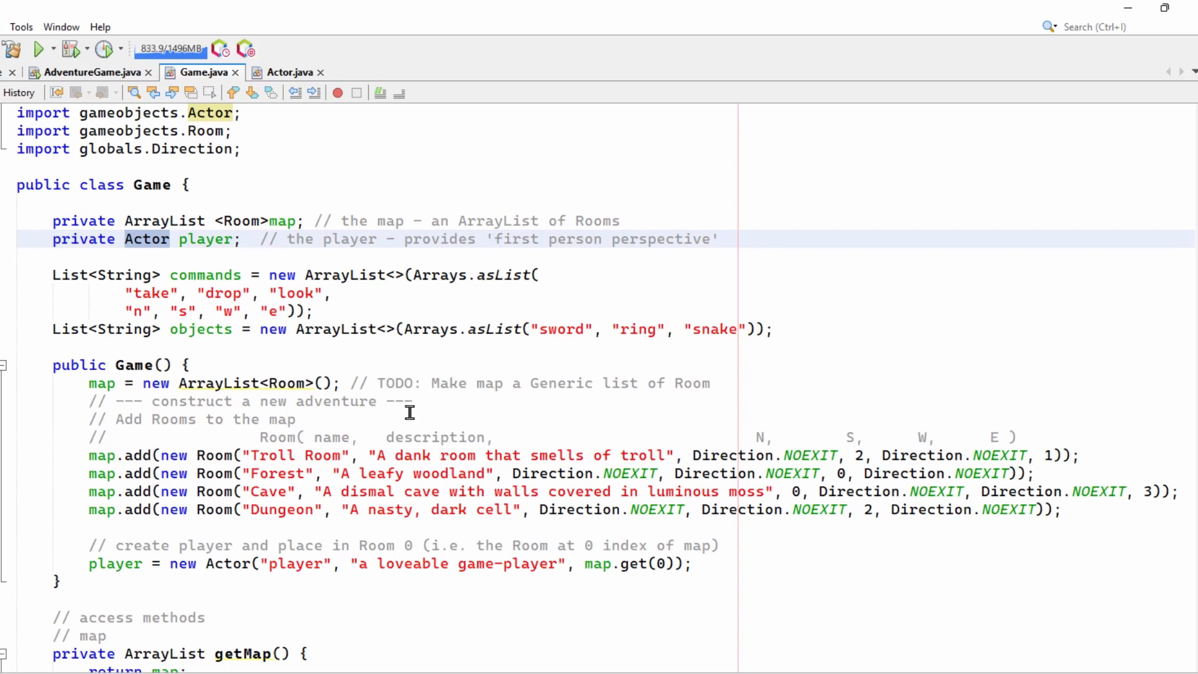
{"action": "scroll", "scroll_direction": "down", "scroll_amount": 3}
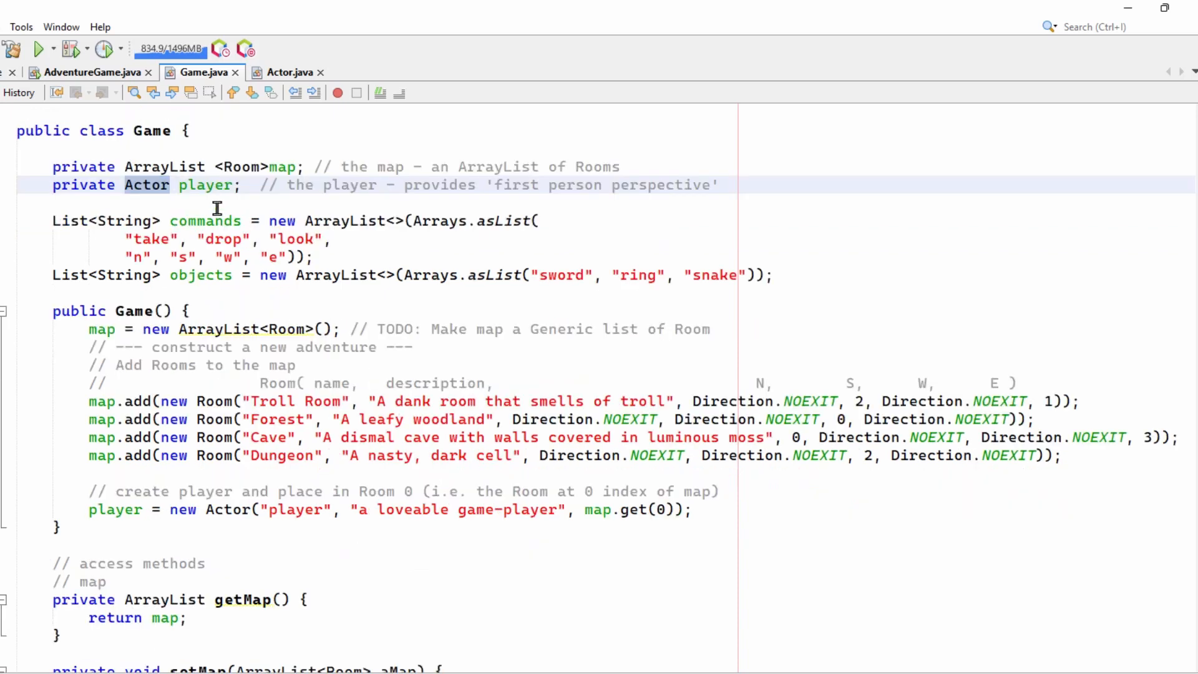
{"action": "double_click", "coordinate": [205, 221]}
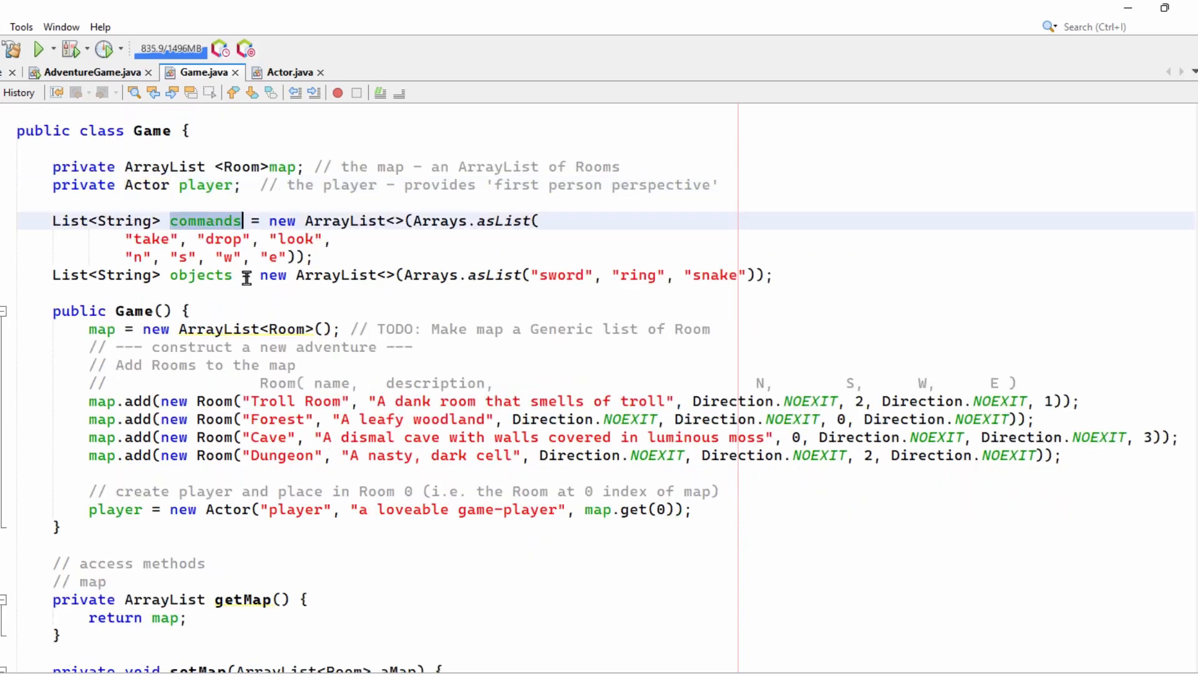
- Scroll to the constructor and highlight the player variable placed in Room 0
{"action": "scroll", "scroll_direction": "down", "scroll_amount": 3}
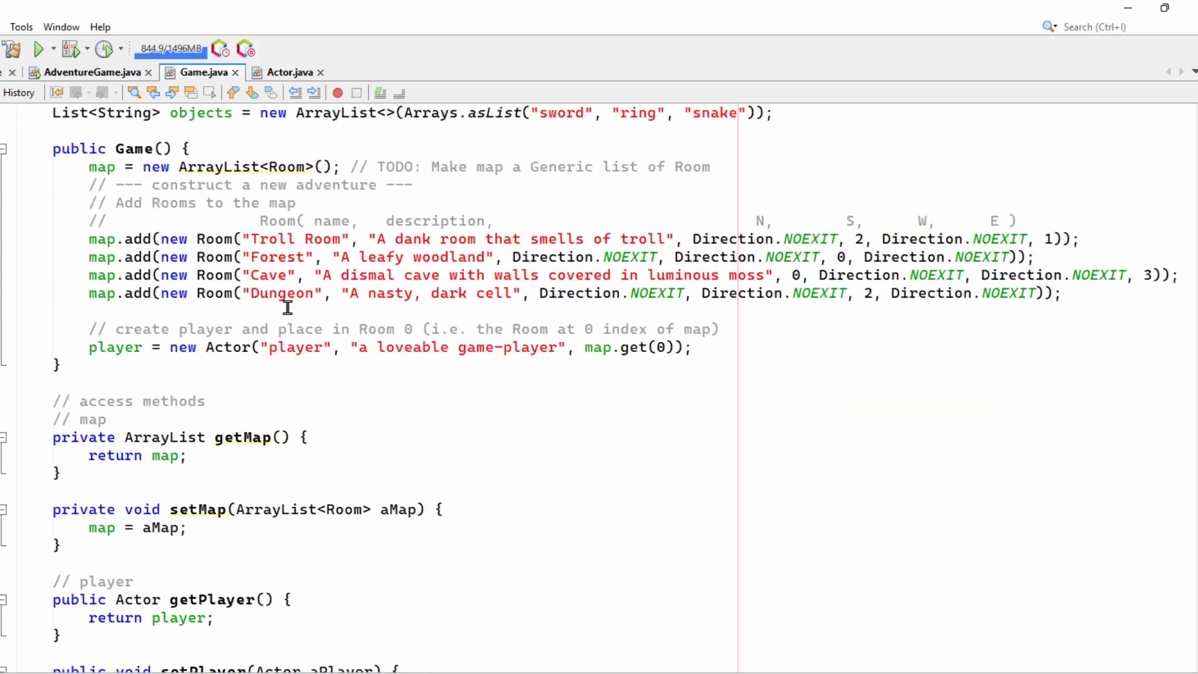
{"action": "mouse_move", "coordinate": [831, 337]}
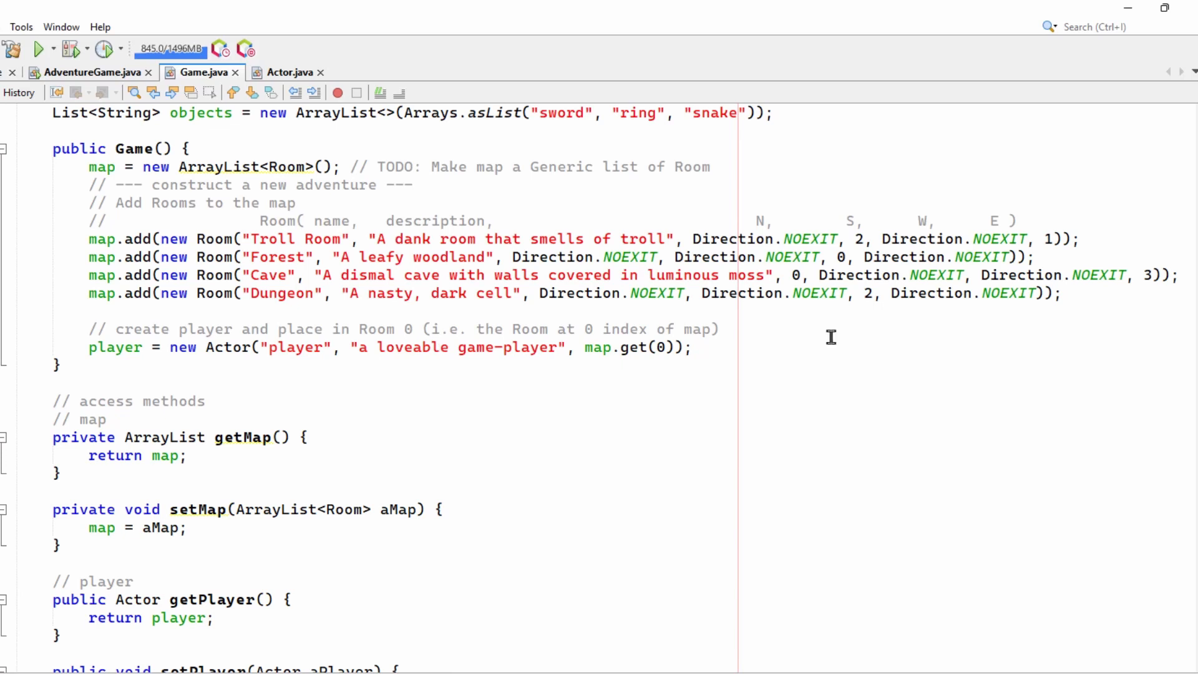
{"action": "double_click", "coordinate": [732, 238]}
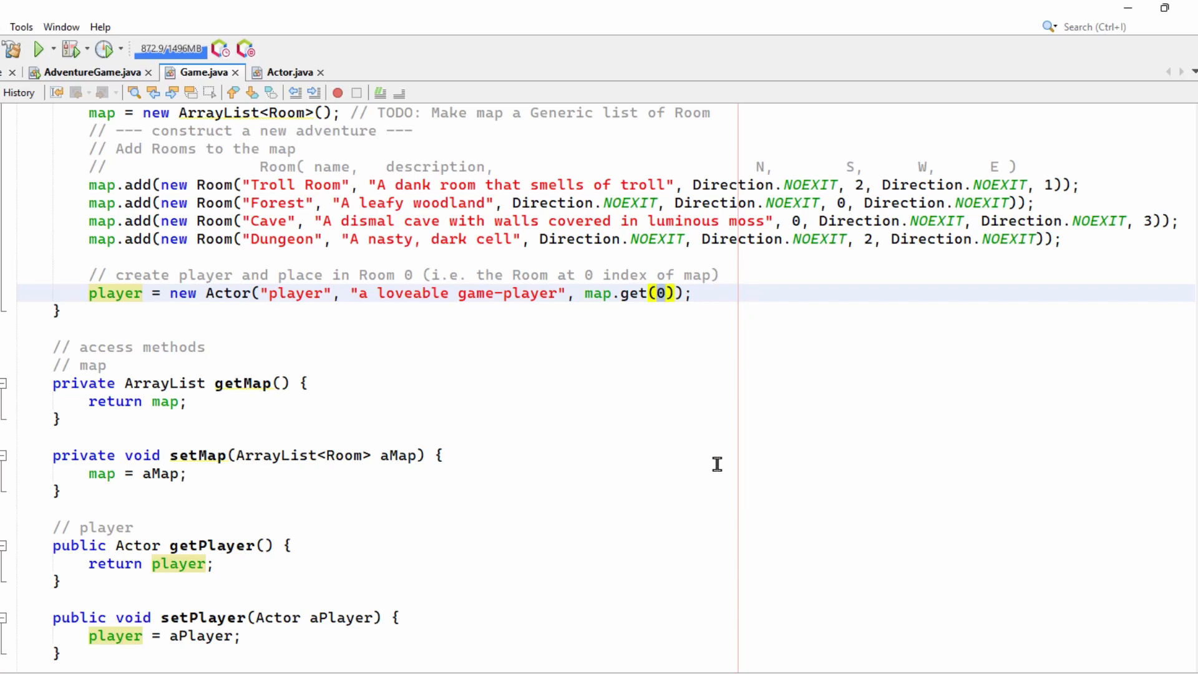
{"action": "scroll", "scroll_direction": "down", "scroll_amount": 3}
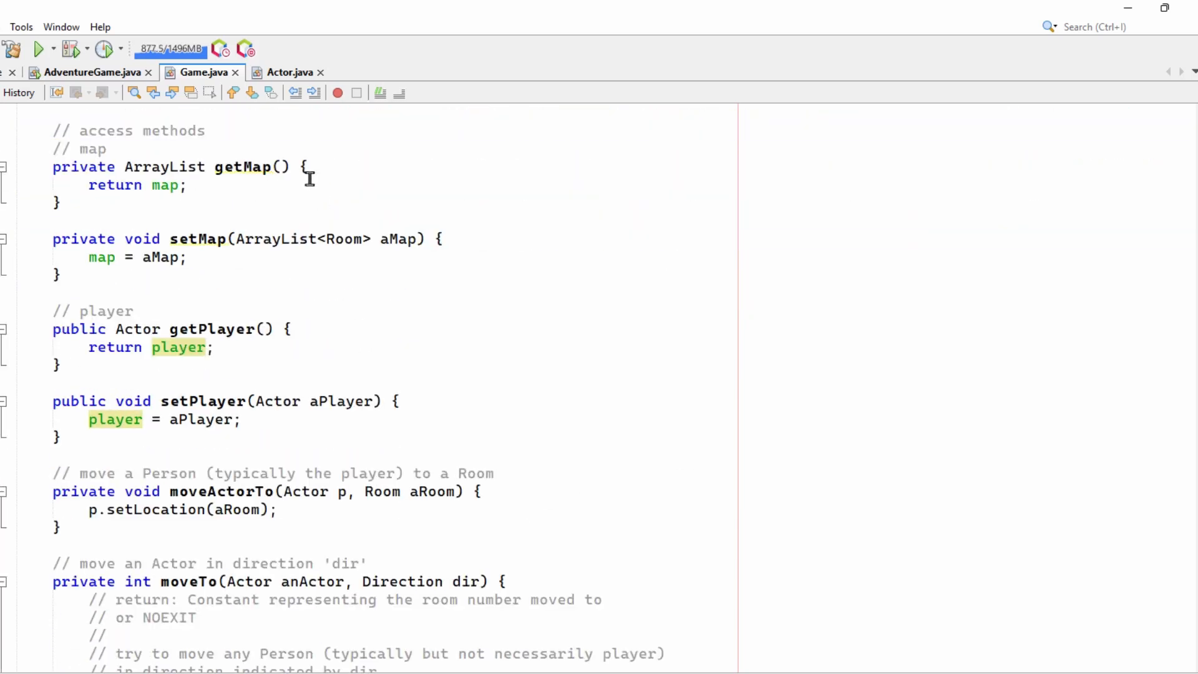
{"action": "left_click", "coordinate": [208, 238]}
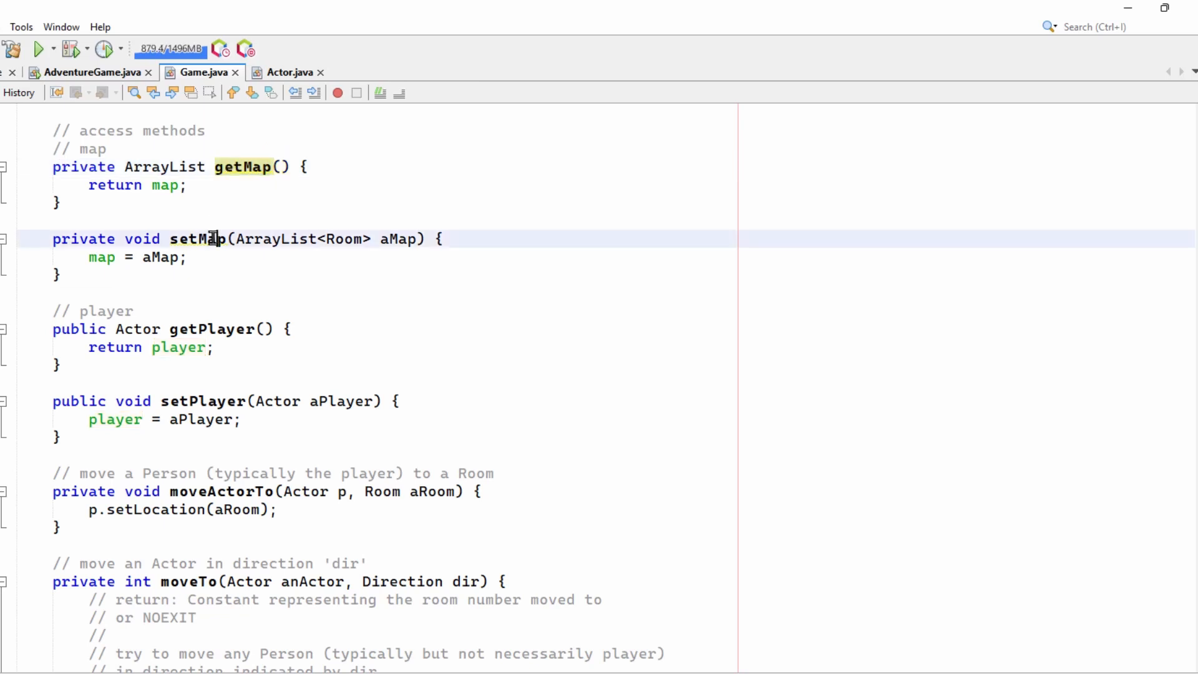
{"action": "scroll", "scroll_direction": "down", "scroll_amount": 3}
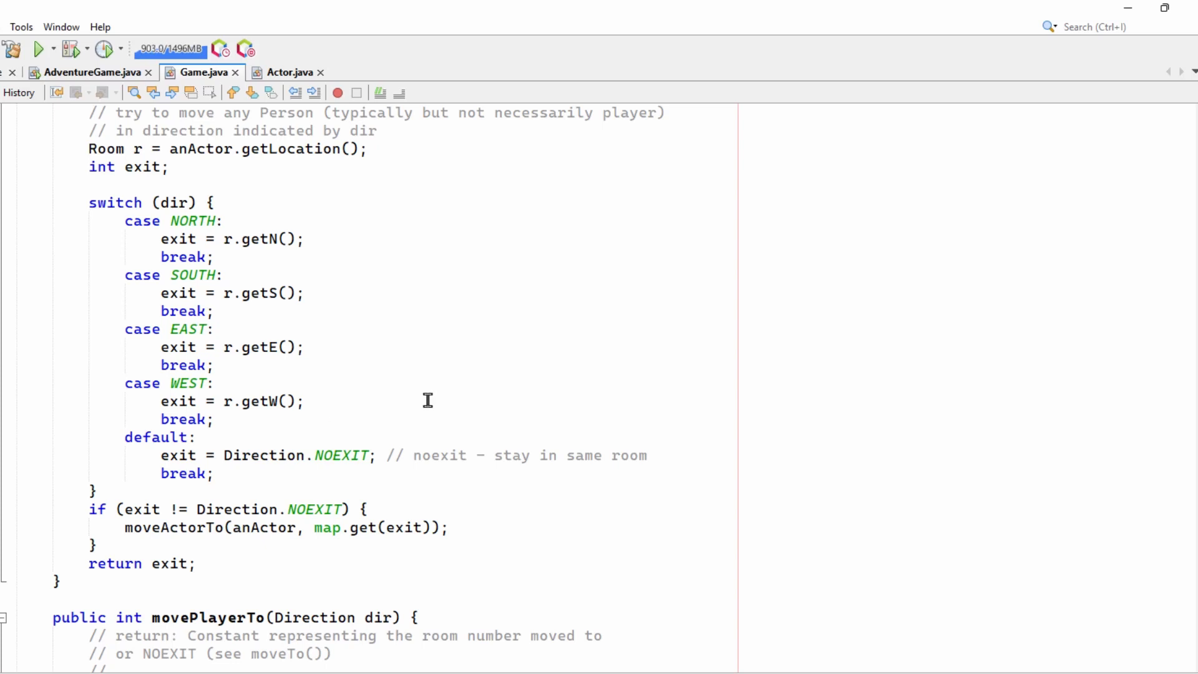
{"action": "mouse_move", "coordinate": [273, 259]}
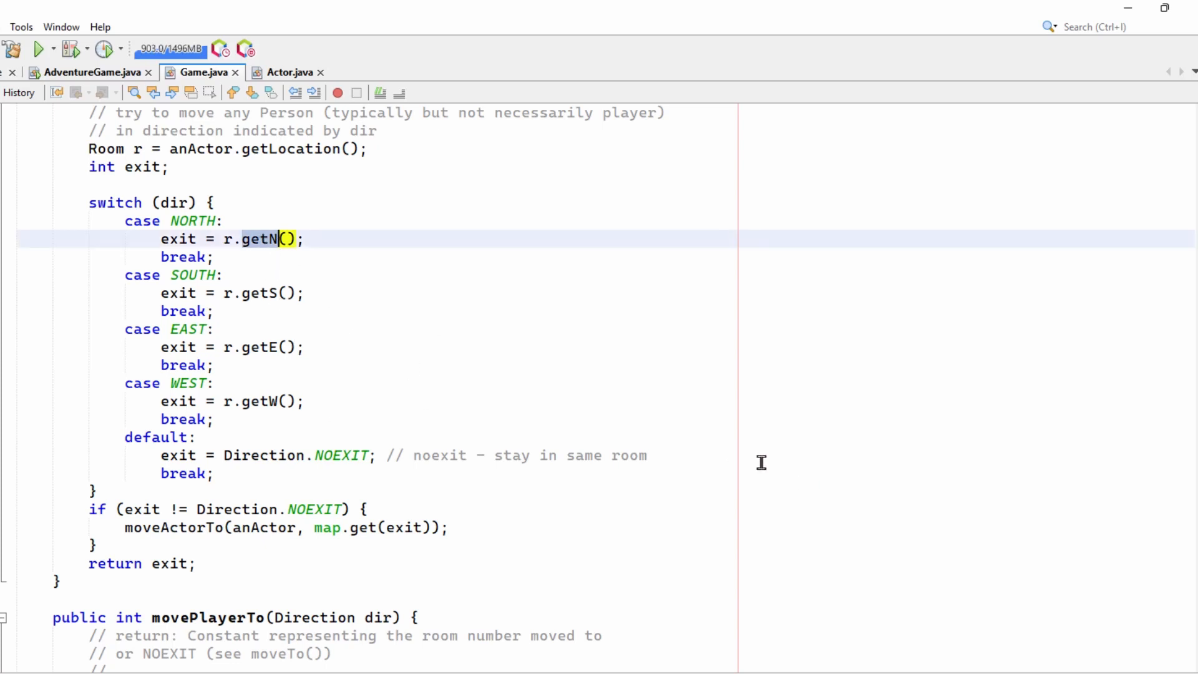
{"action": "scroll", "scroll_direction": "down", "scroll_amount": 3}
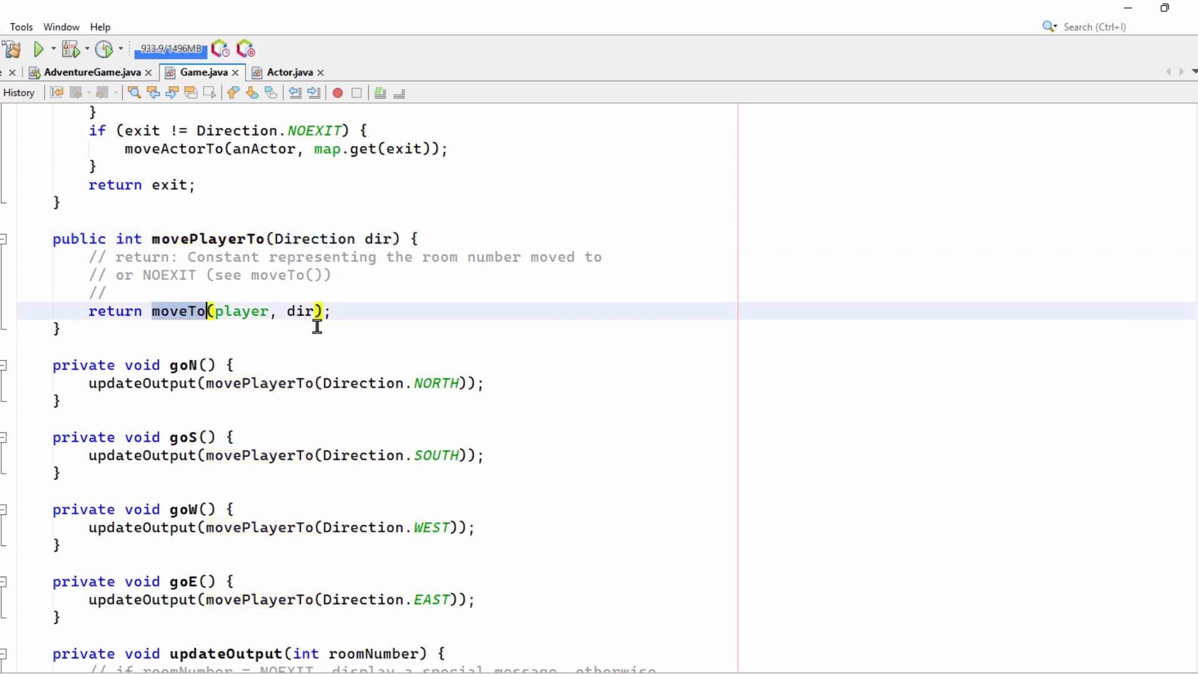
- Scroll past processVerbNoun and parseCommand down to the wordList and showIntro methods
{"action": "scroll", "scroll_direction": "down", "scroll_amount": 3}
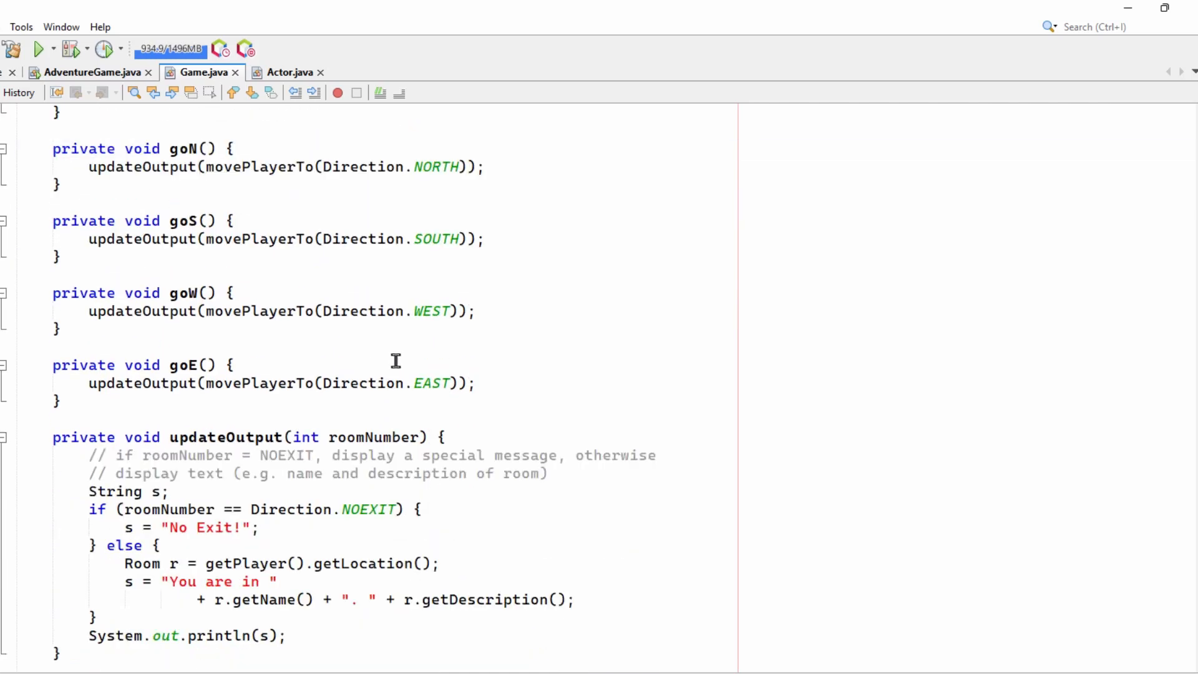
{"action": "scroll", "scroll_direction": "down", "scroll_amount": 3}
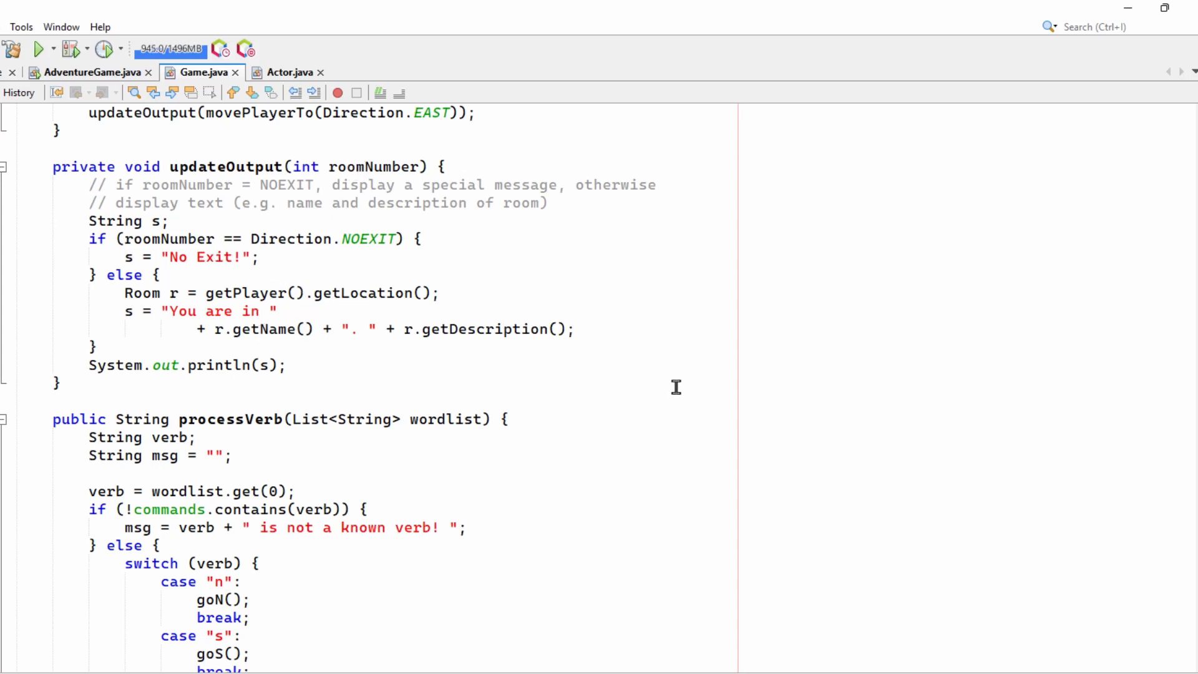
{"action": "mouse_move", "coordinate": [640, 357]}
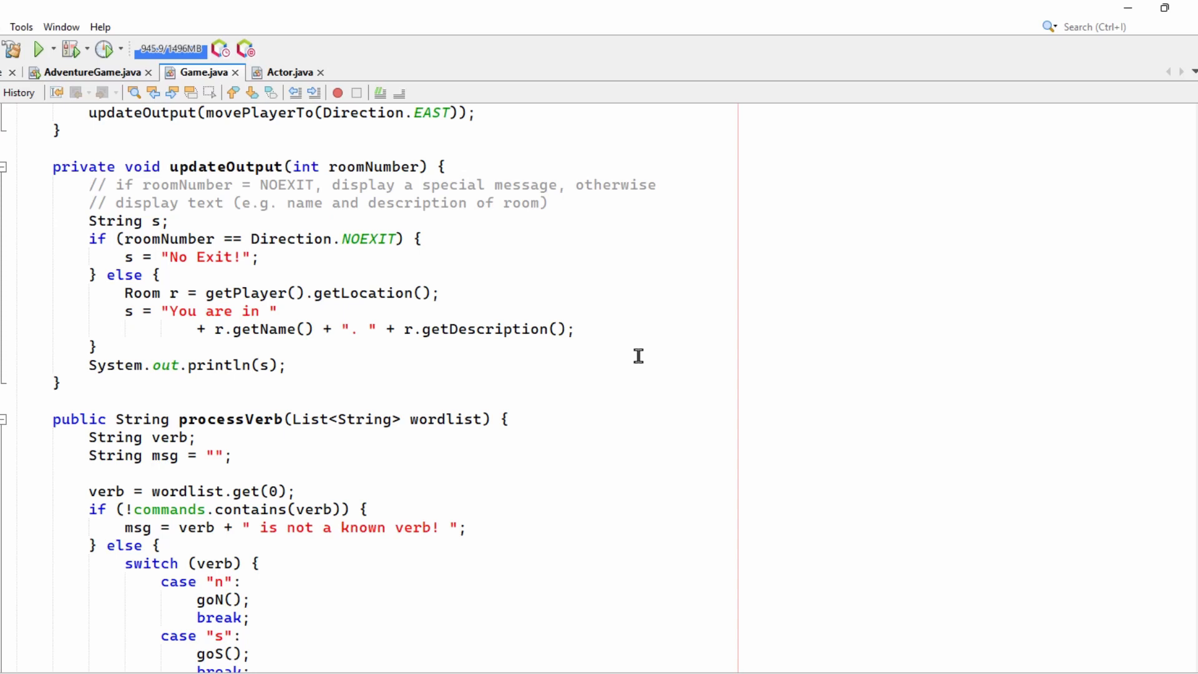
{"action": "scroll", "scroll_direction": "down", "scroll_amount": 3}
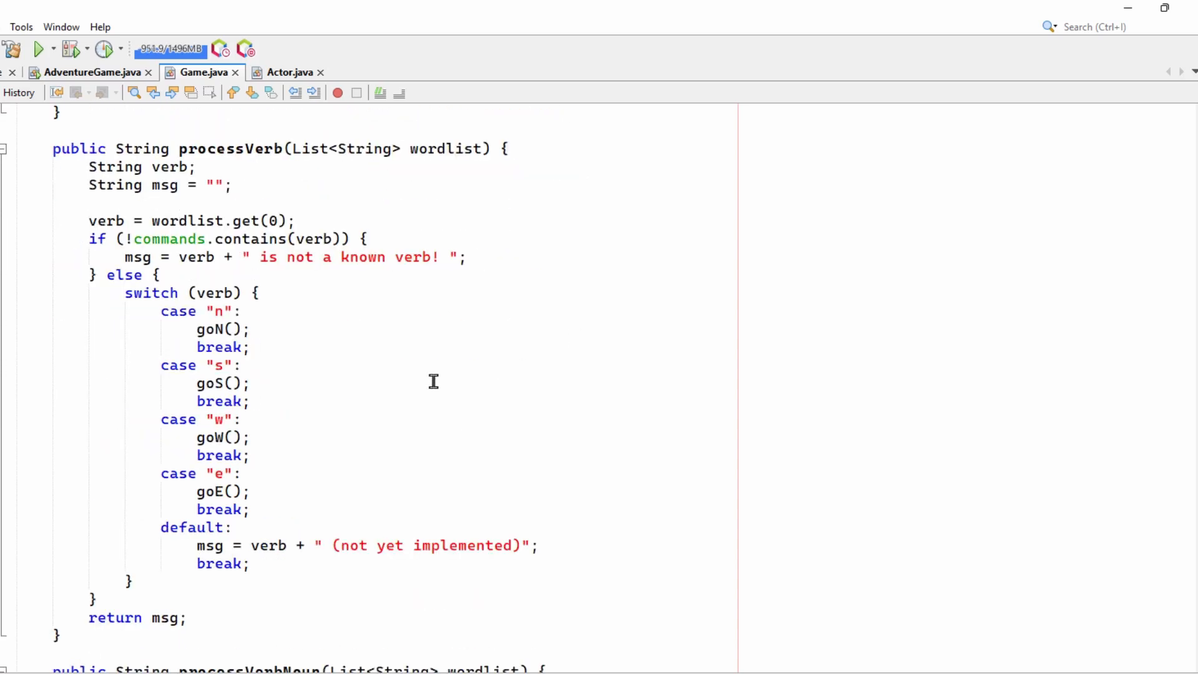
{"action": "mouse_move", "coordinate": [494, 362]}
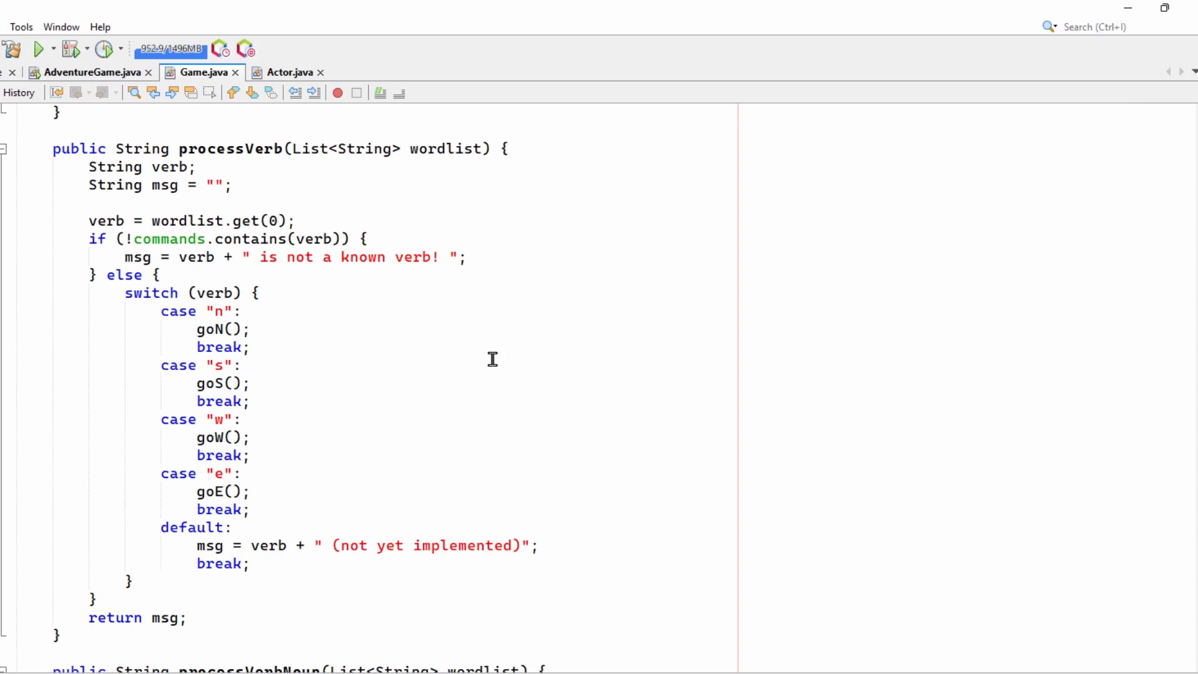
{"action": "mouse_move", "coordinate": [214, 382]}
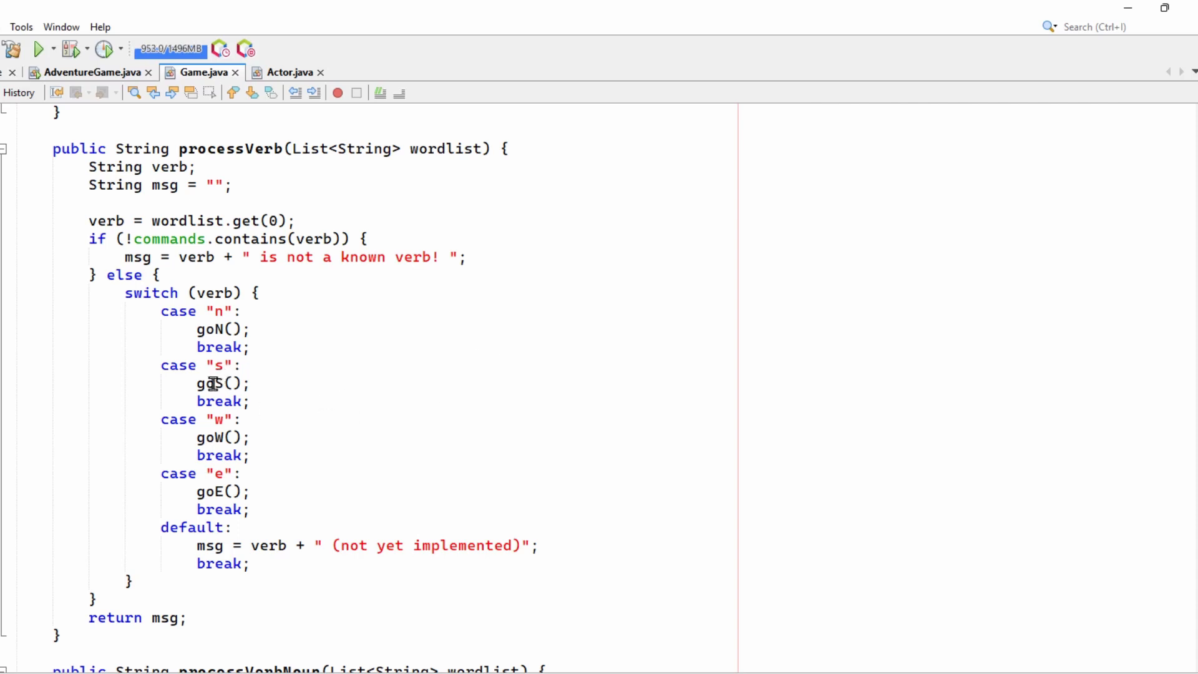
{"action": "scroll", "scroll_direction": "down", "scroll_amount": 3}
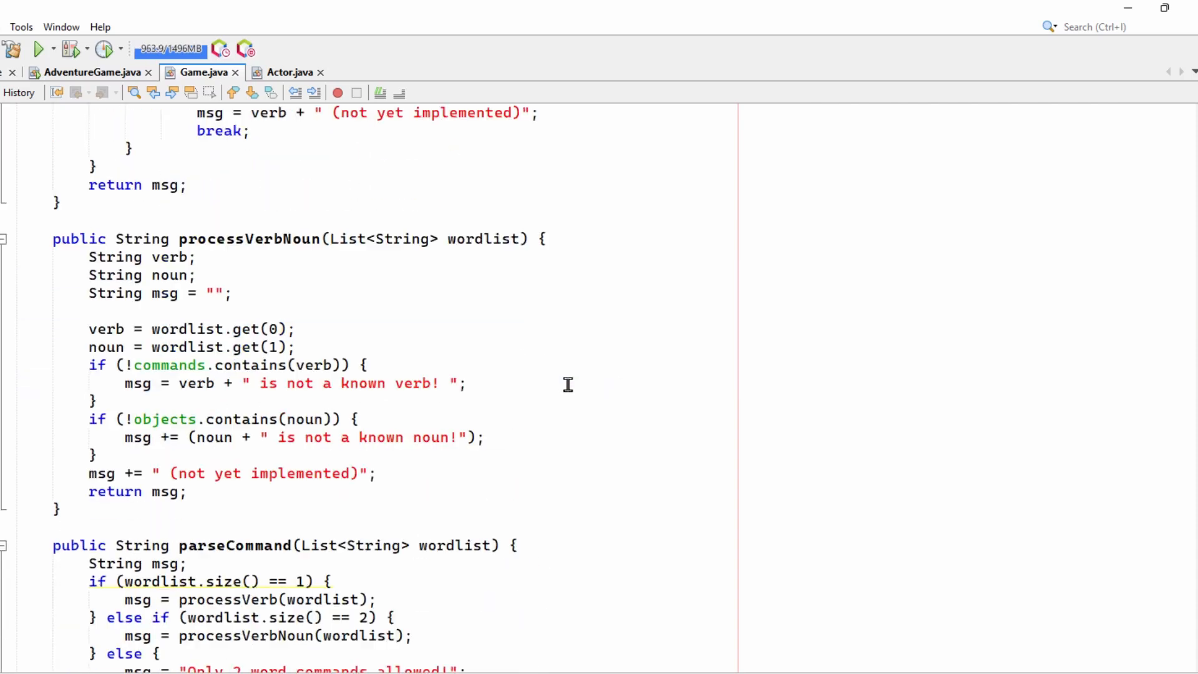
{"action": "mouse_move", "coordinate": [582, 351]}
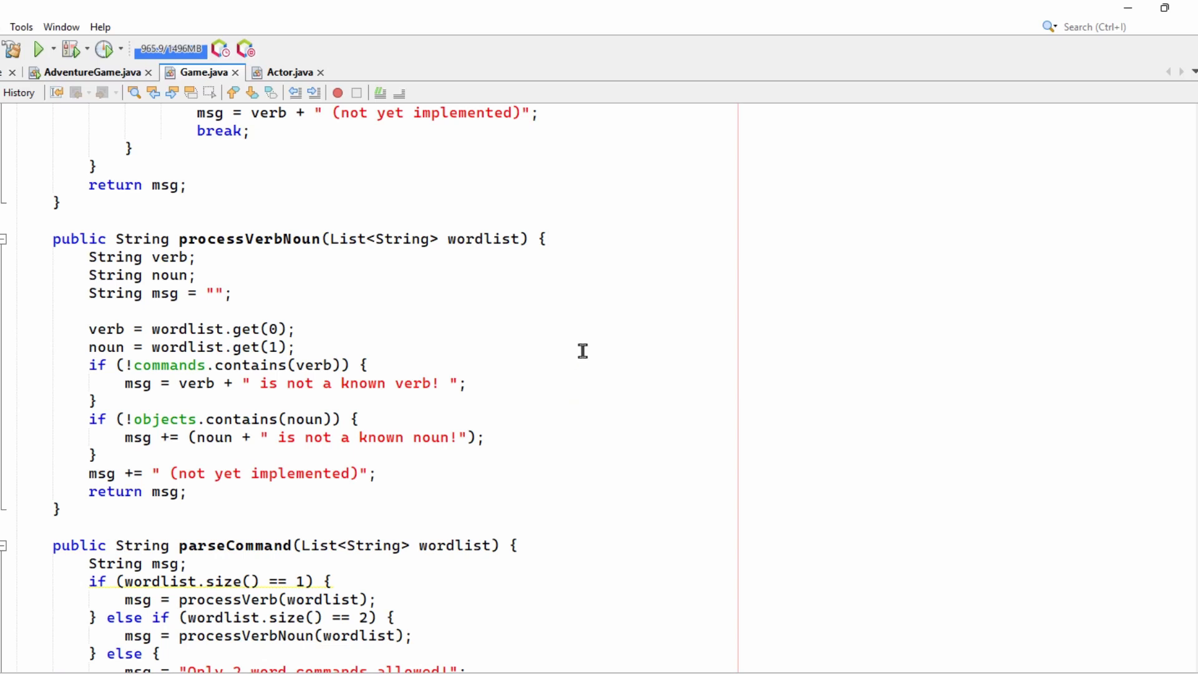
{"action": "mouse_move", "coordinate": [570, 330]}
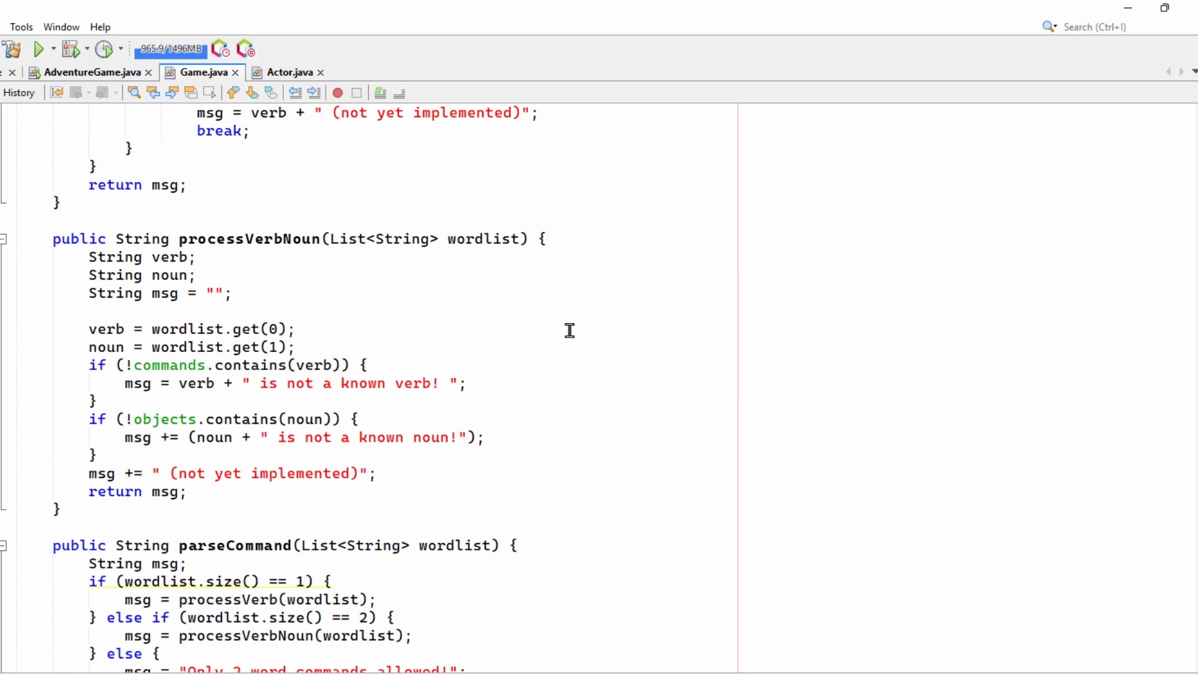
{"action": "scroll", "scroll_direction": "down", "scroll_amount": 3}
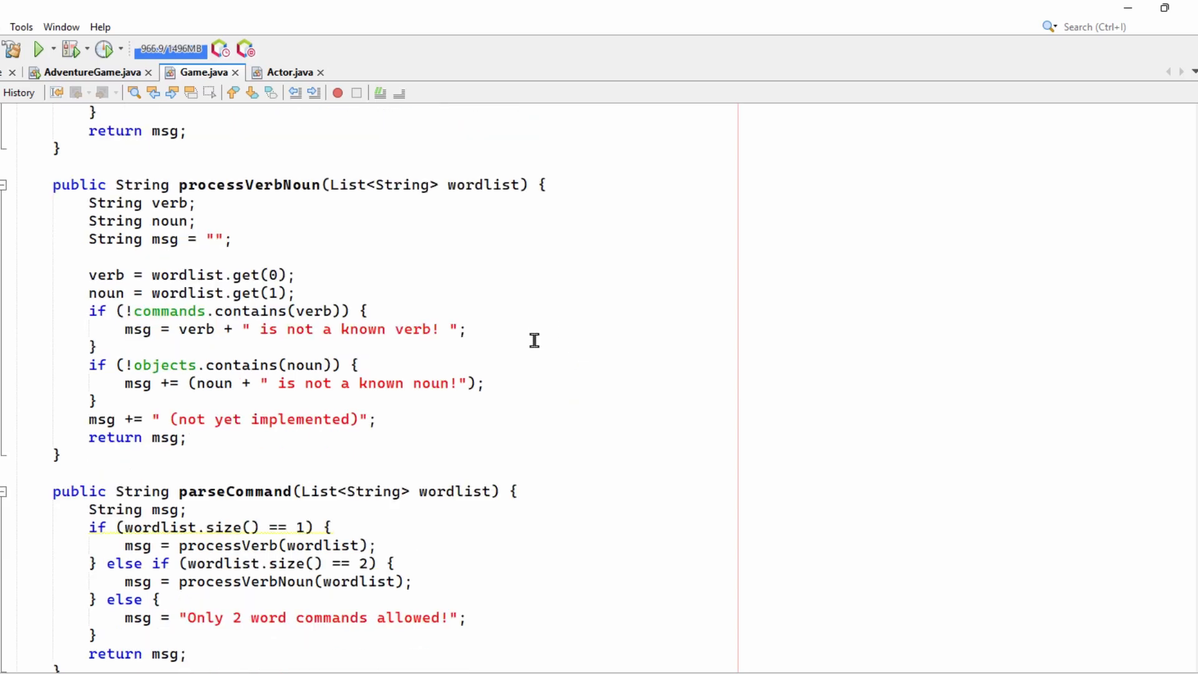
{"action": "mouse_move", "coordinate": [518, 321]}
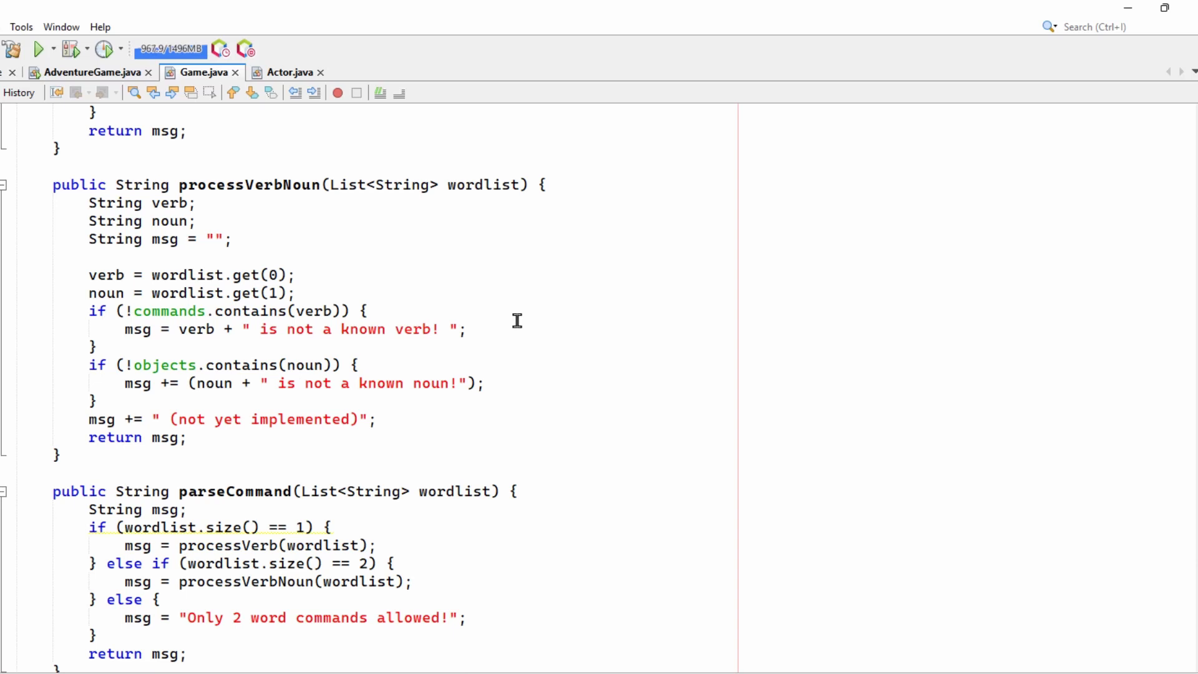
{"action": "scroll", "scroll_direction": "down", "scroll_amount": 3}
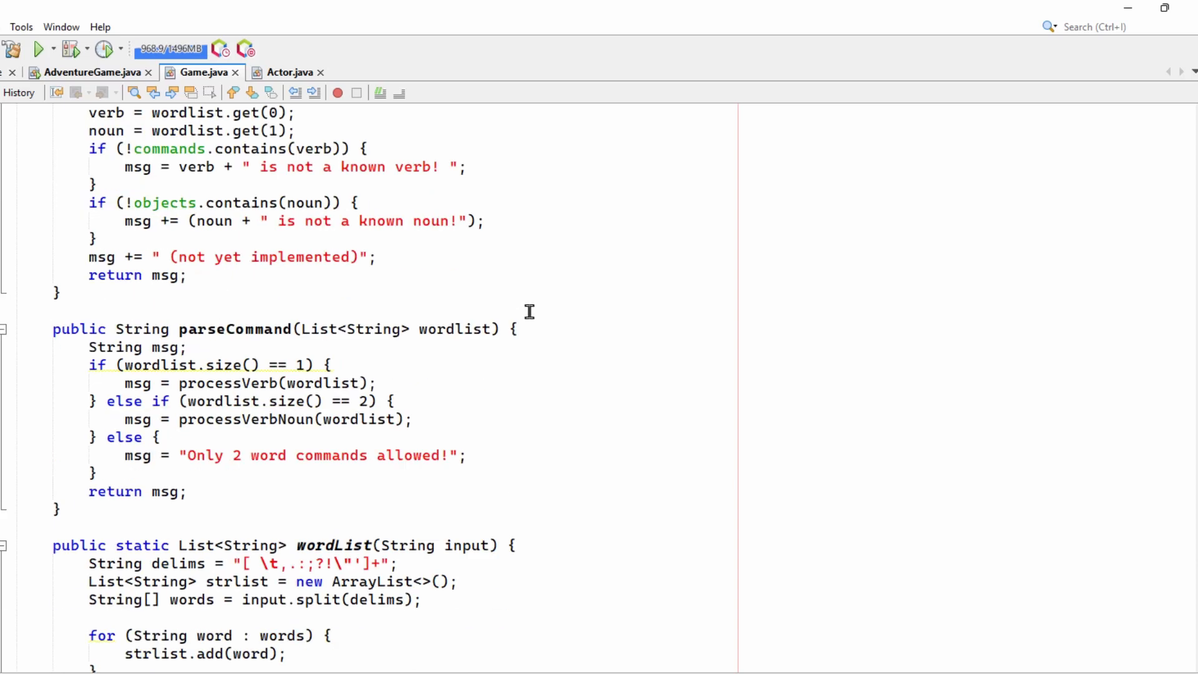
{"action": "scroll", "scroll_direction": "down", "scroll_amount": 3}
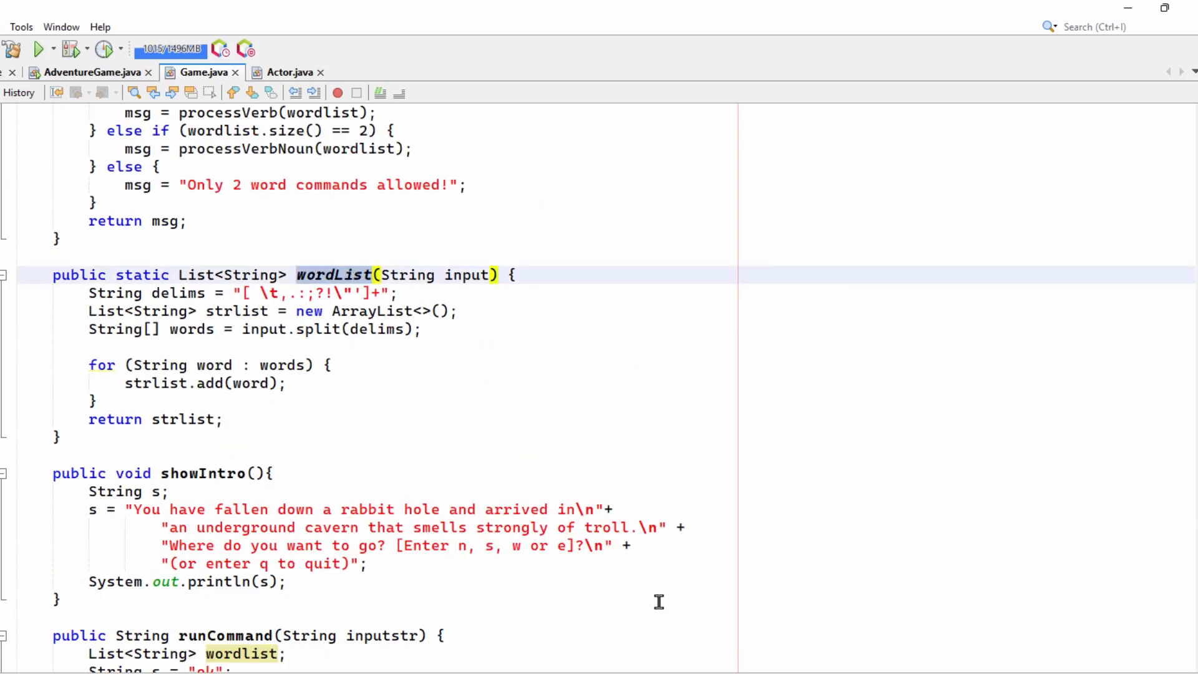
- Review parseCommand in runCommand, then view Actor.java and Room.java with its n, s, w, e exits
{"action": "scroll", "scroll_direction": "down", "scroll_amount": 3}
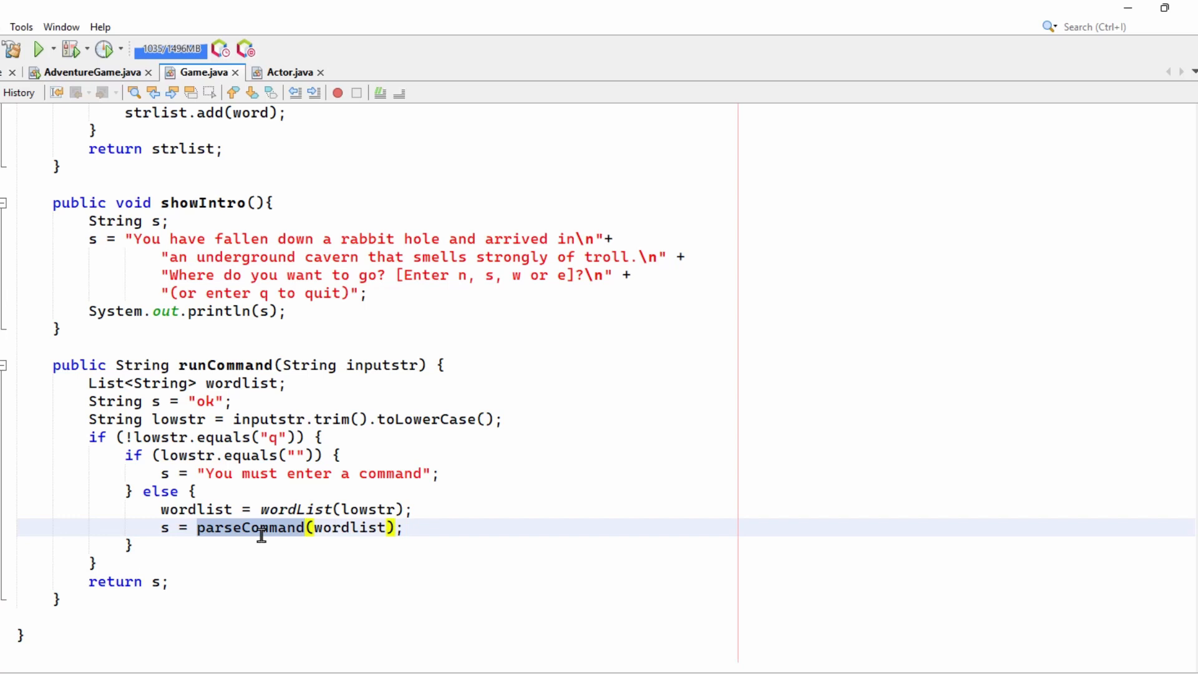
{"action": "left_click", "coordinate": [306, 527]}
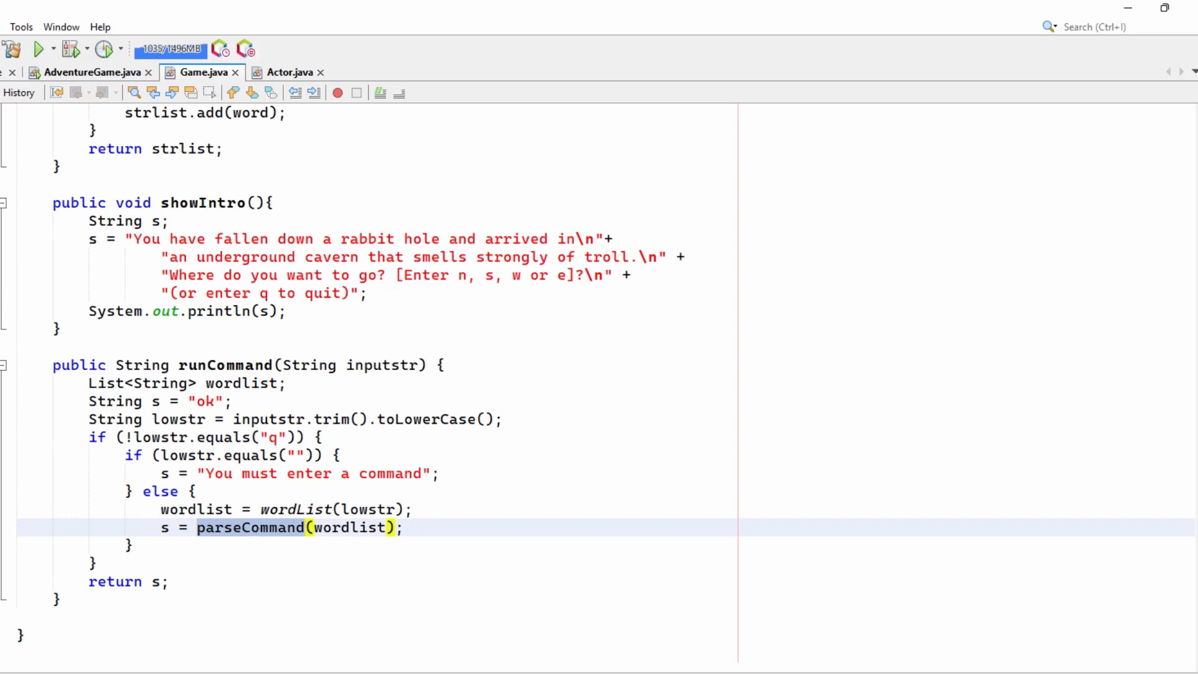
{"action": "left_click", "coordinate": [285, 72]}
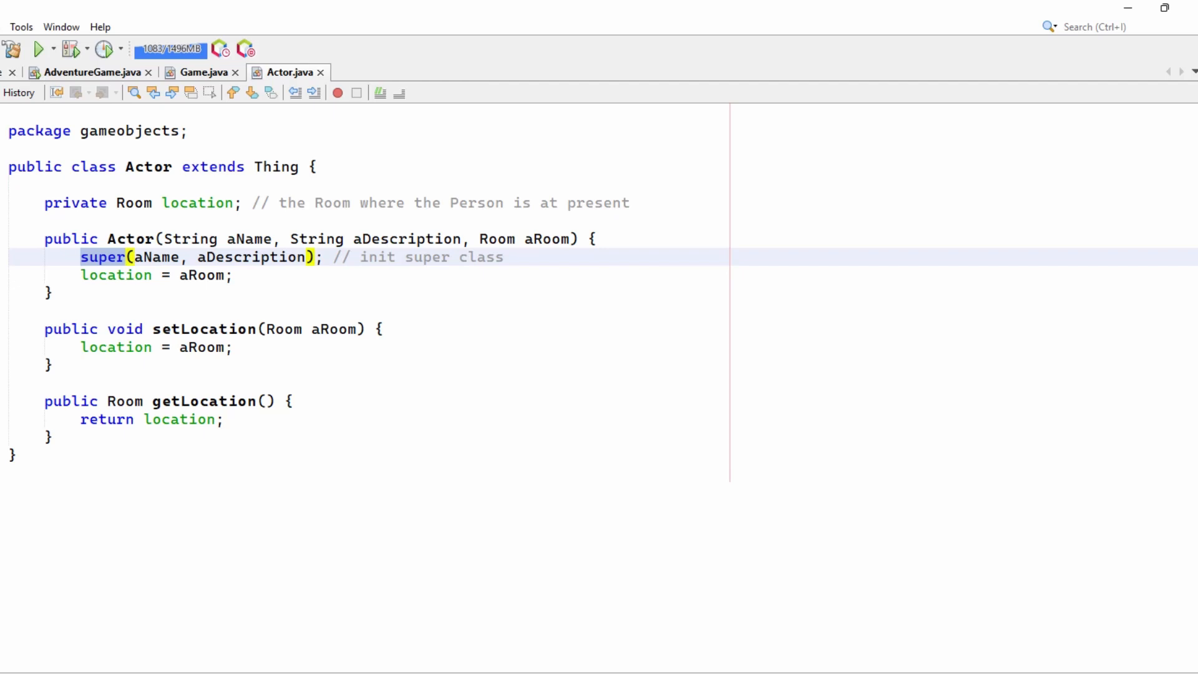
{"action": "left_click", "coordinate": [374, 72]}
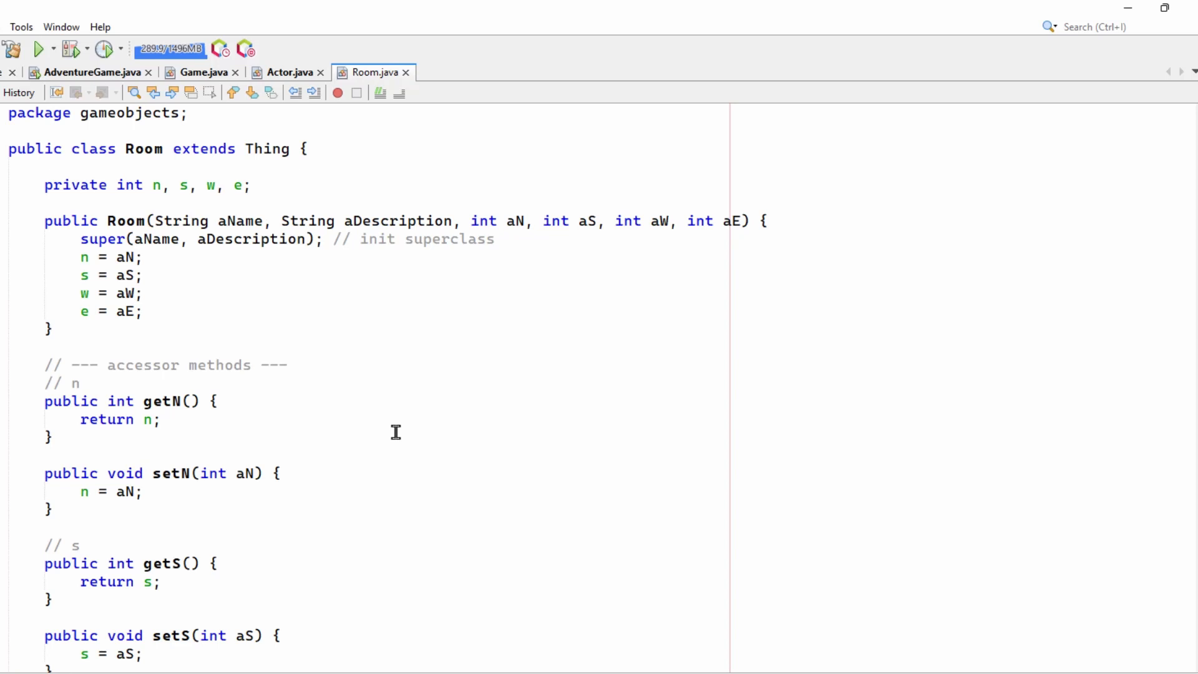
- Scroll through Room's accessor methods down to setW and back up
{"action": "scroll", "scroll_direction": "down", "scroll_amount": 3}
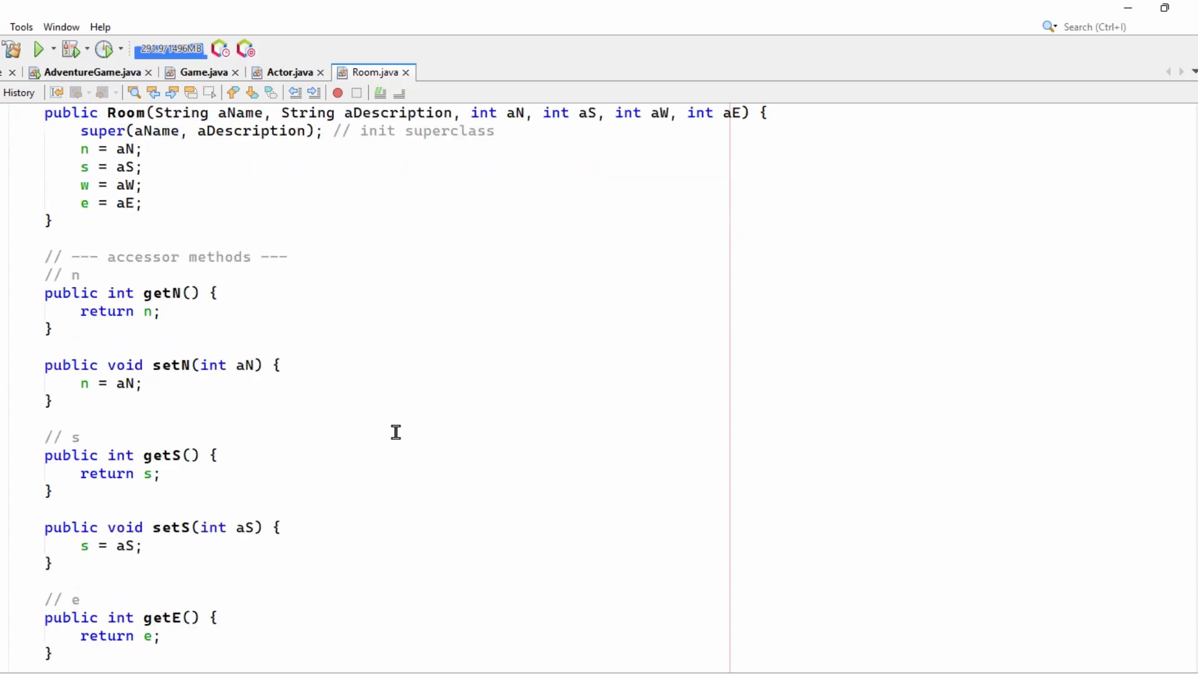
{"action": "scroll", "scroll_direction": "down", "scroll_amount": 3}
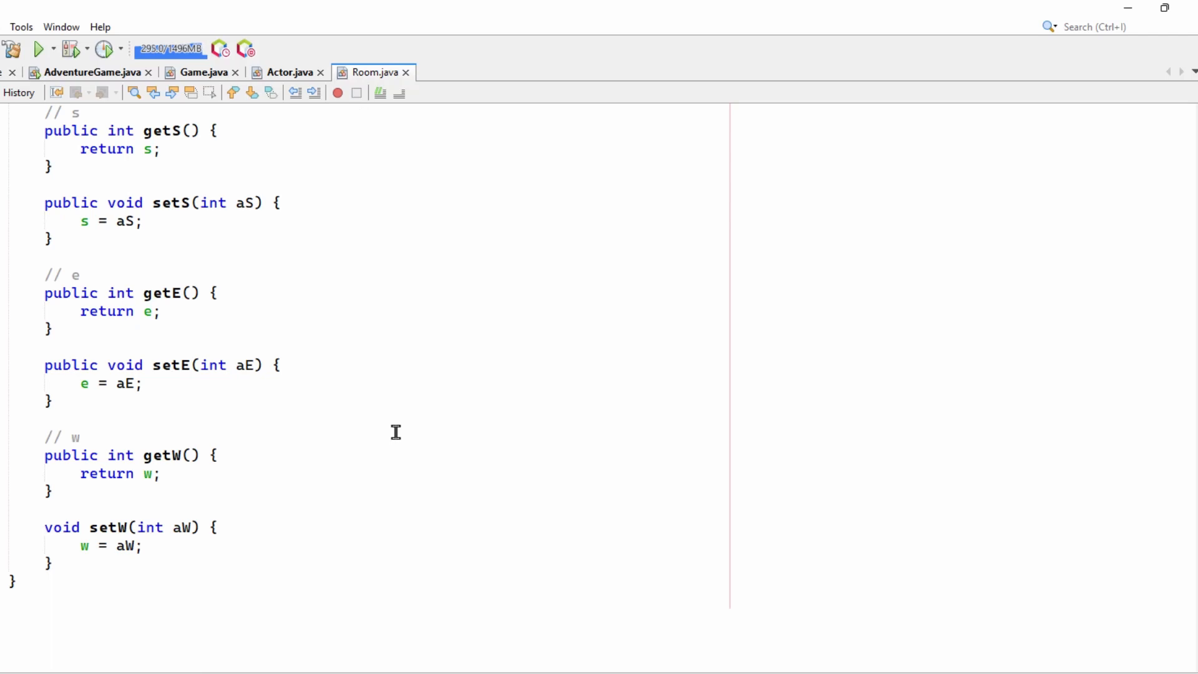
{"action": "scroll", "scroll_direction": "up", "scroll_amount": 3}
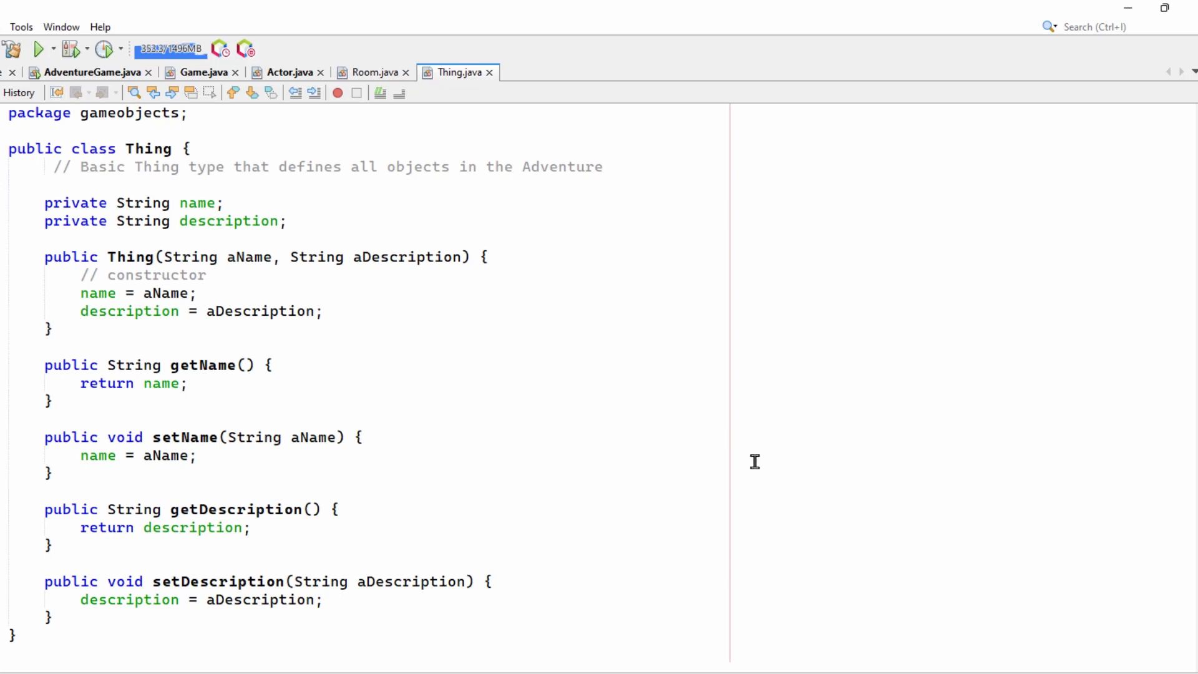
{"action": "mouse_move", "coordinate": [197, 452]}
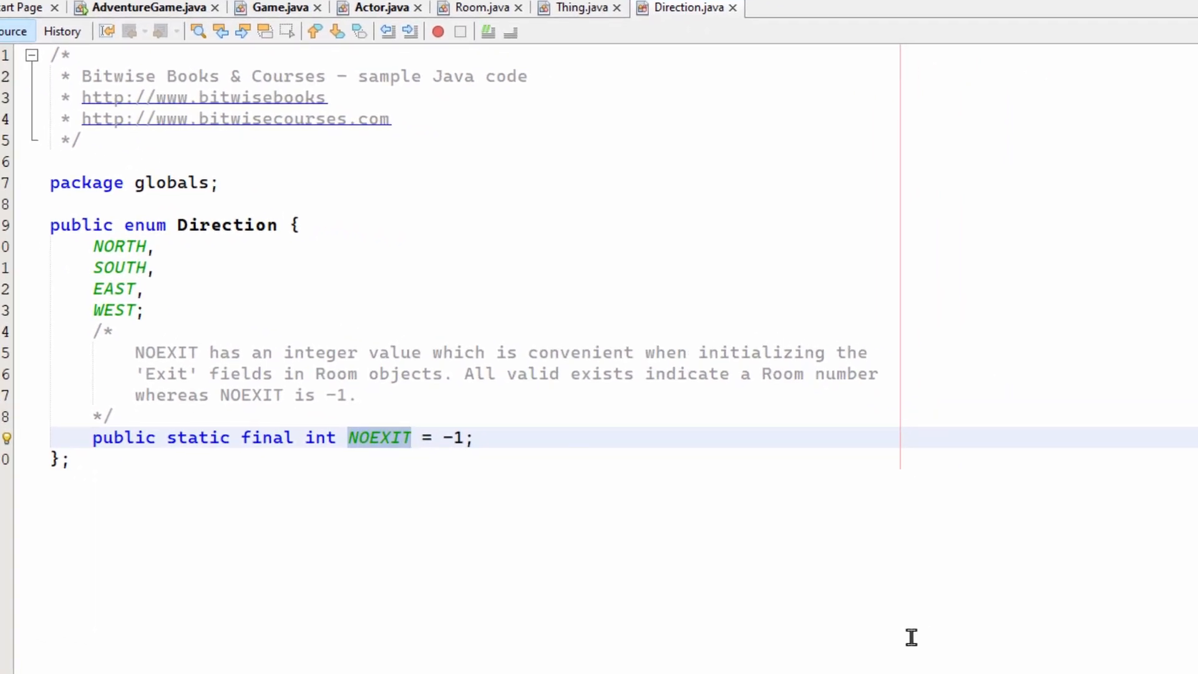
{"action": "mouse_move", "coordinate": [164, 258]}
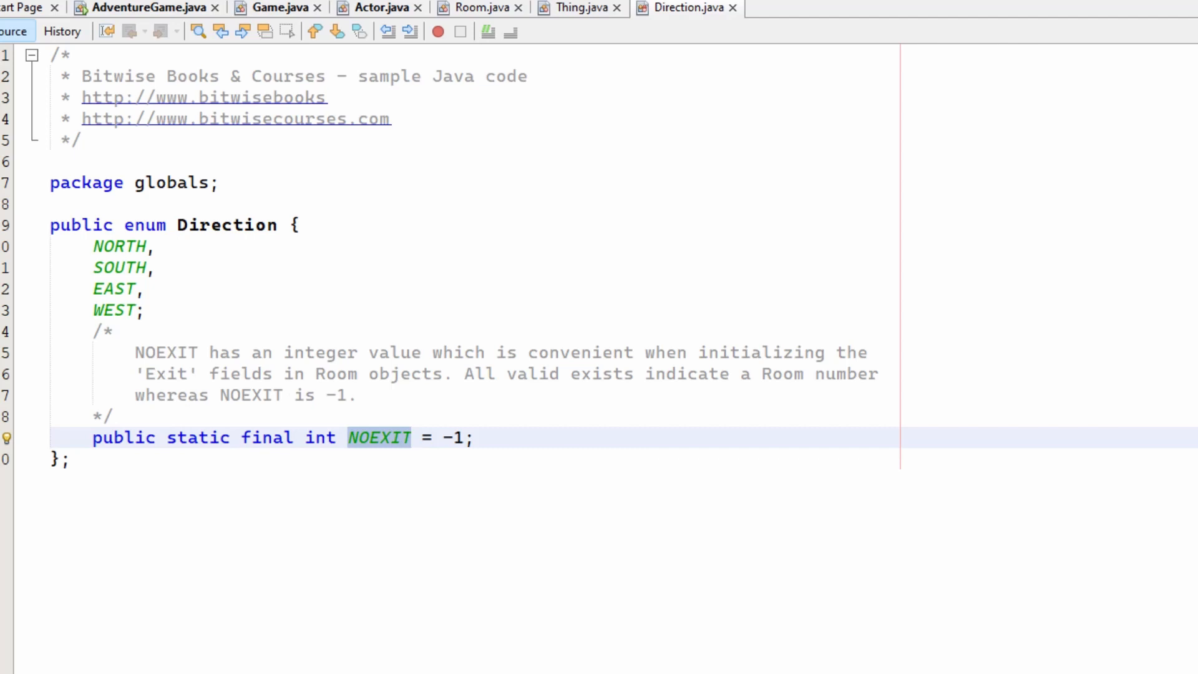
- Return to Game.java where the map.add Room calls use Direction.NOEXIT
{"action": "left_click", "coordinate": [272, 7]}
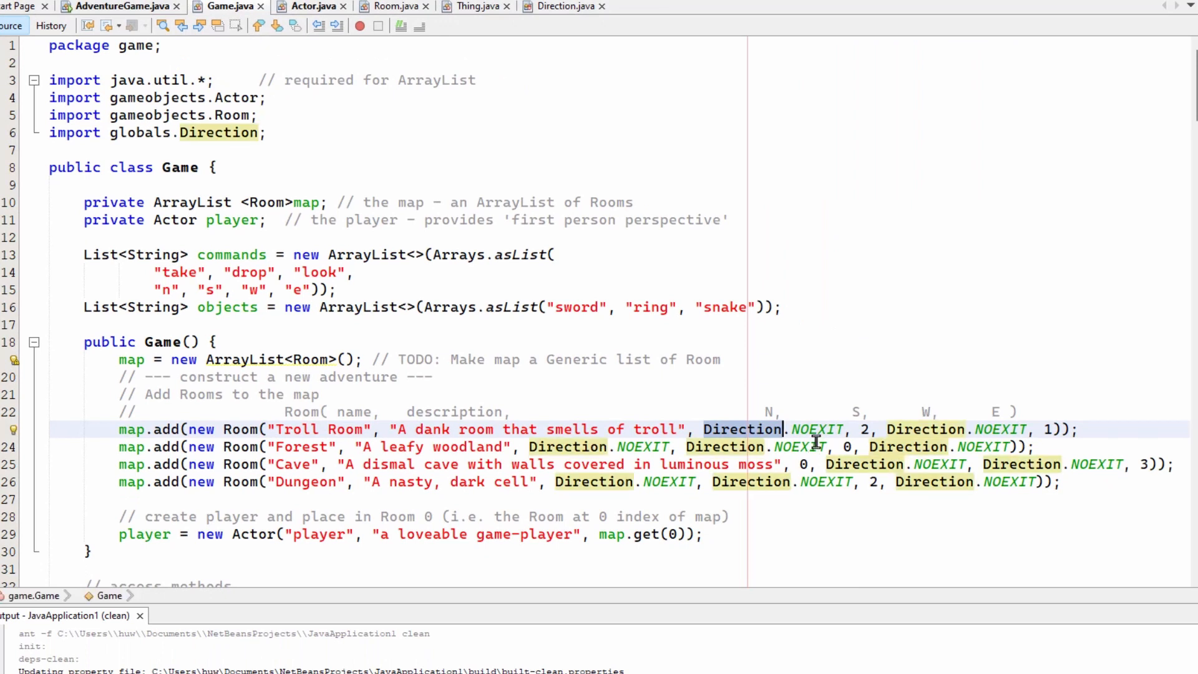
- Scroll down to movePlayerTo, goN/goS/goW/goE and updateOutput printing "No Exit!"
{"action": "scroll", "scroll_direction": "down", "scroll_amount": 3}
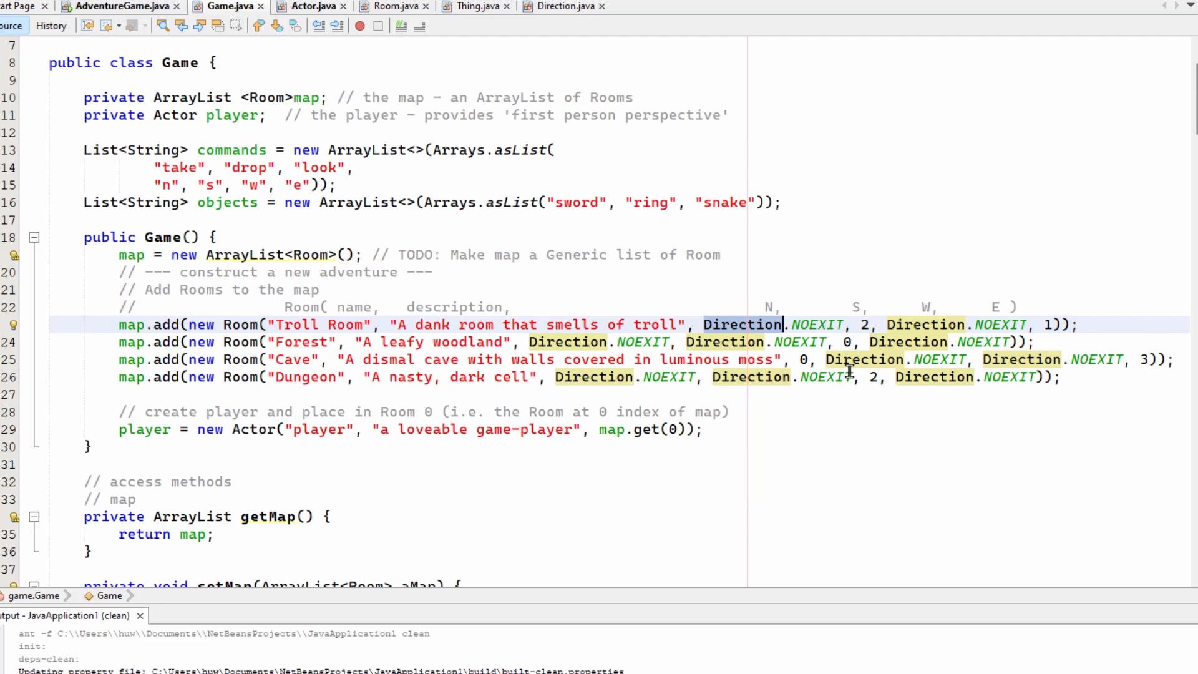
{"action": "scroll", "scroll_direction": "down", "scroll_amount": 3}
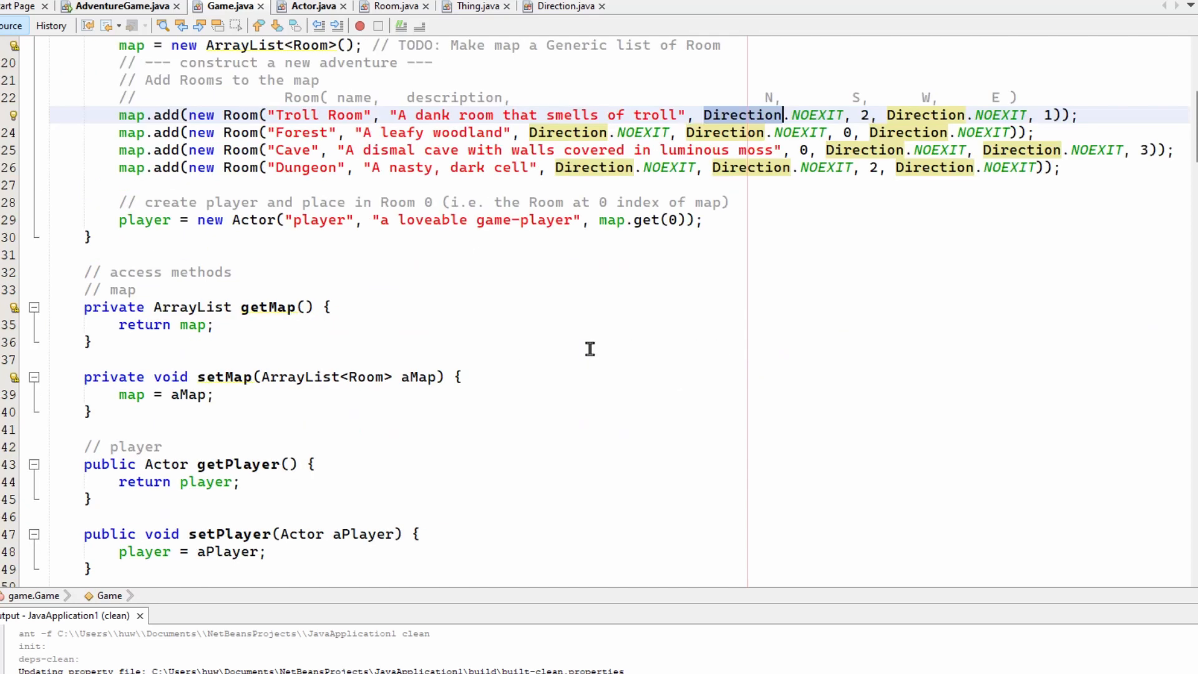
{"action": "scroll", "scroll_direction": "down", "scroll_amount": 3}
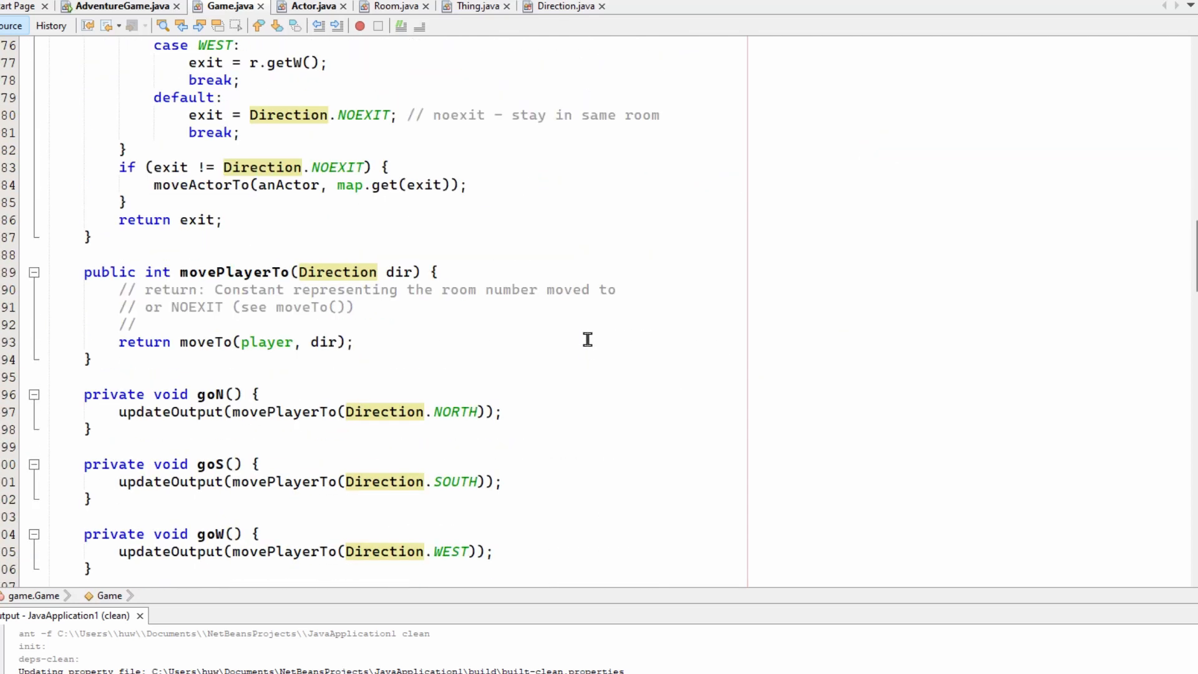
{"action": "scroll", "scroll_direction": "down", "scroll_amount": 3}
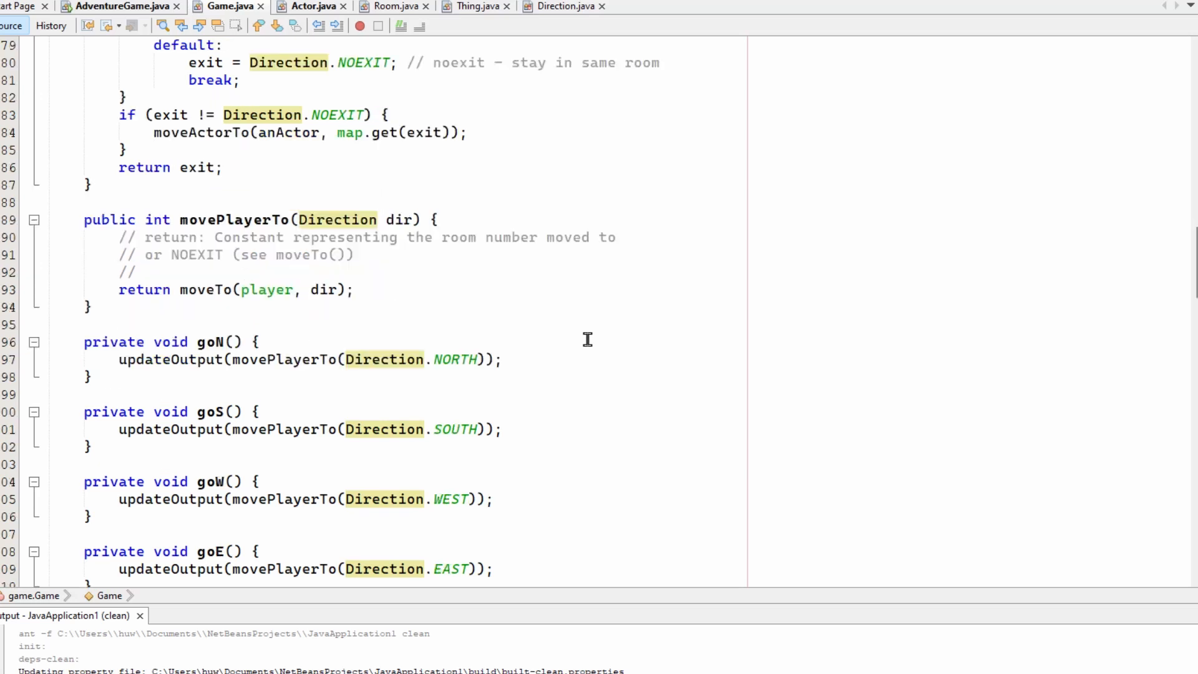
{"action": "scroll", "scroll_direction": "down", "scroll_amount": 3}
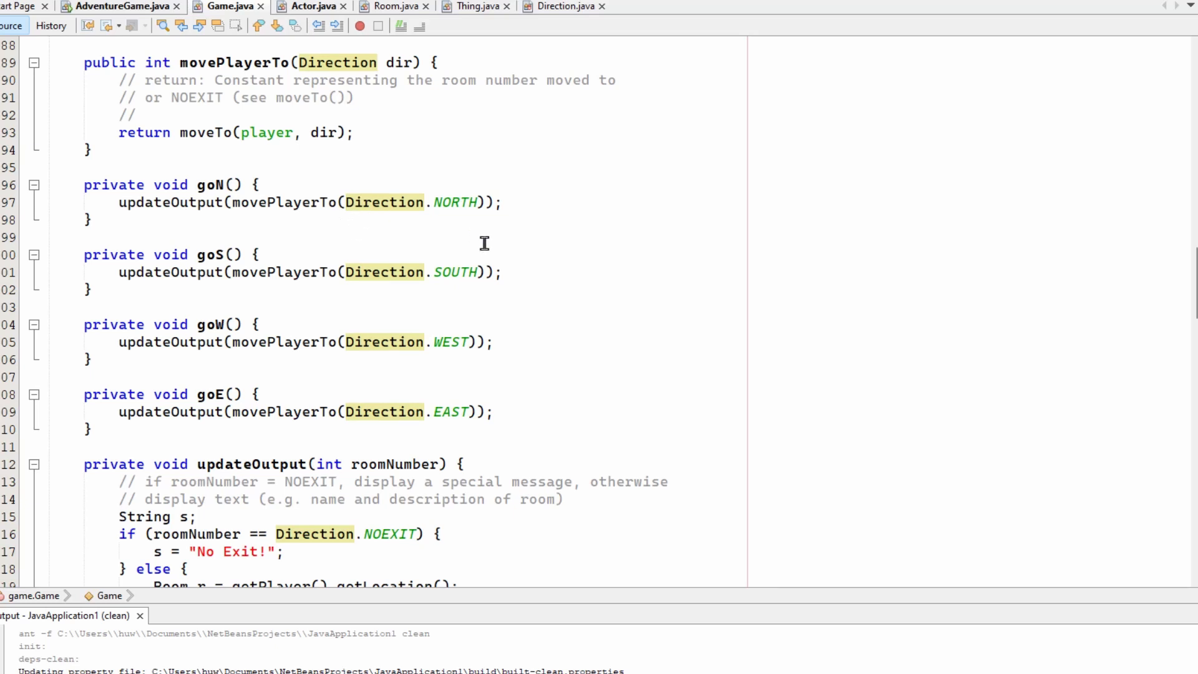
{"action": "mouse_move", "coordinate": [523, 366]}
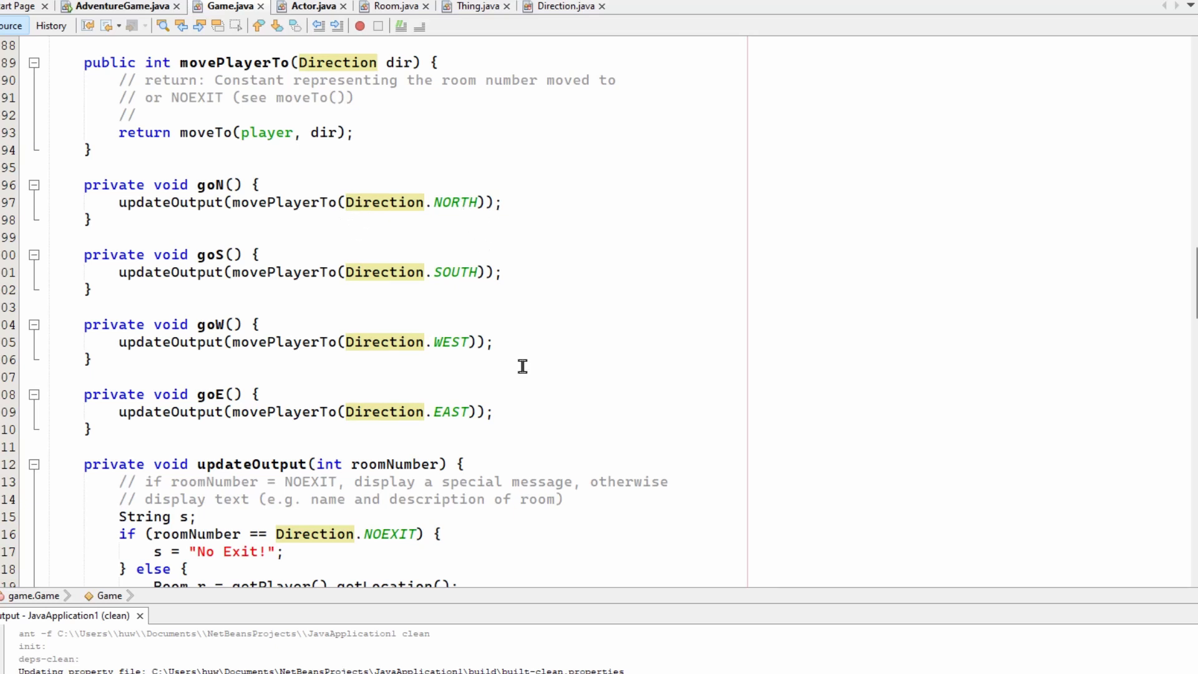
{"action": "scroll", "scroll_direction": "down", "scroll_amount": 3}
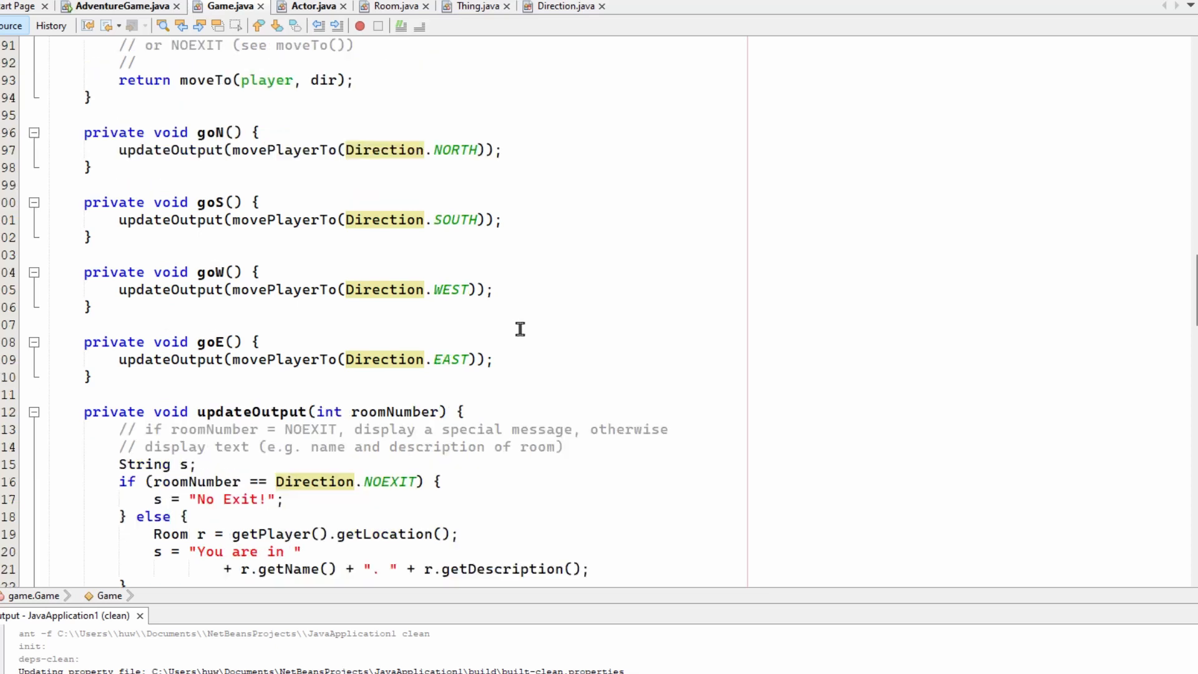